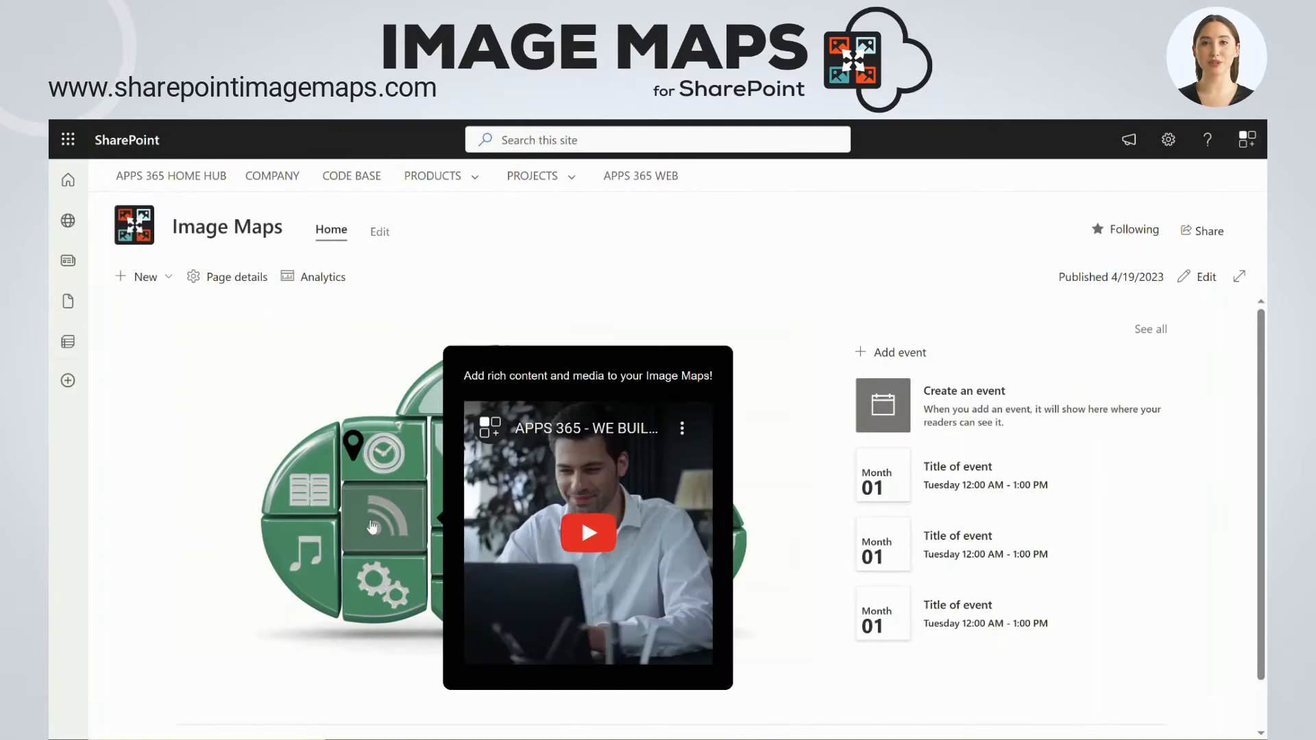
# Try the demo map: open the cloud report popup, view Sentiment, and follow the pin hotspot.
pyautogui.click(588, 533)
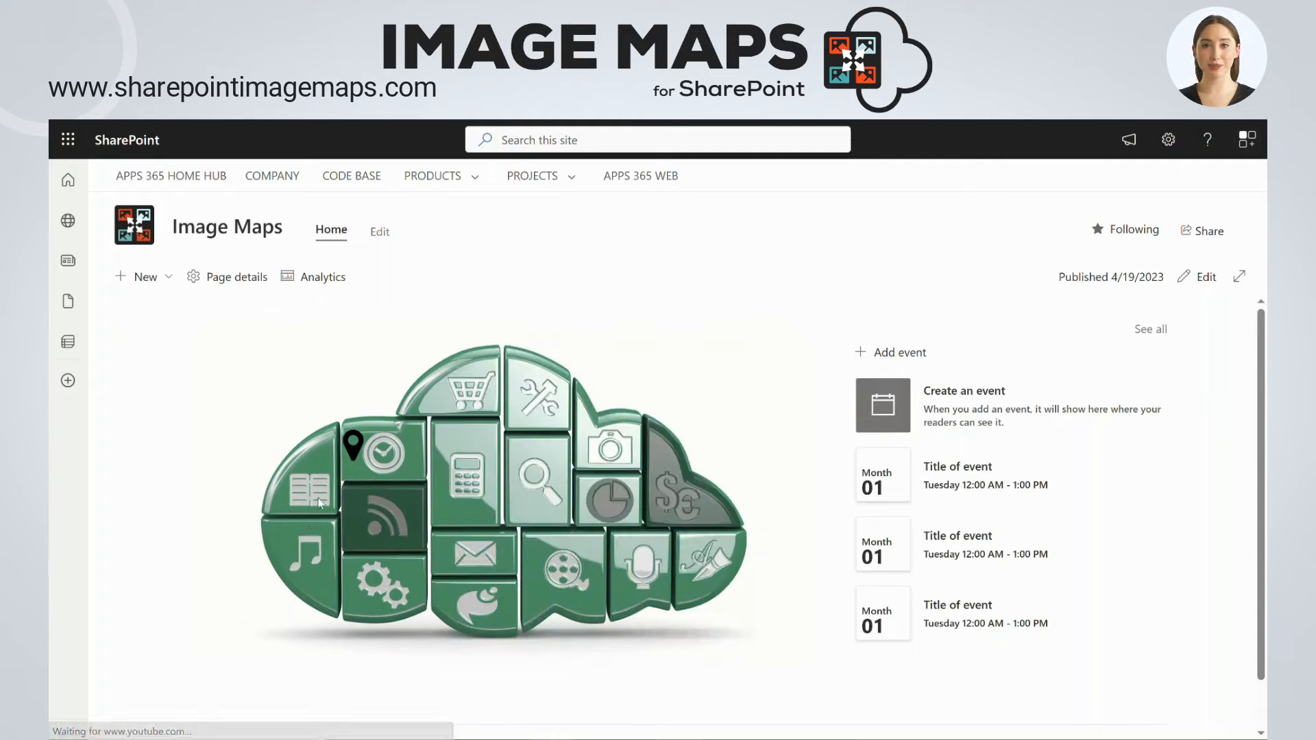
pyautogui.moveTo(561, 477)
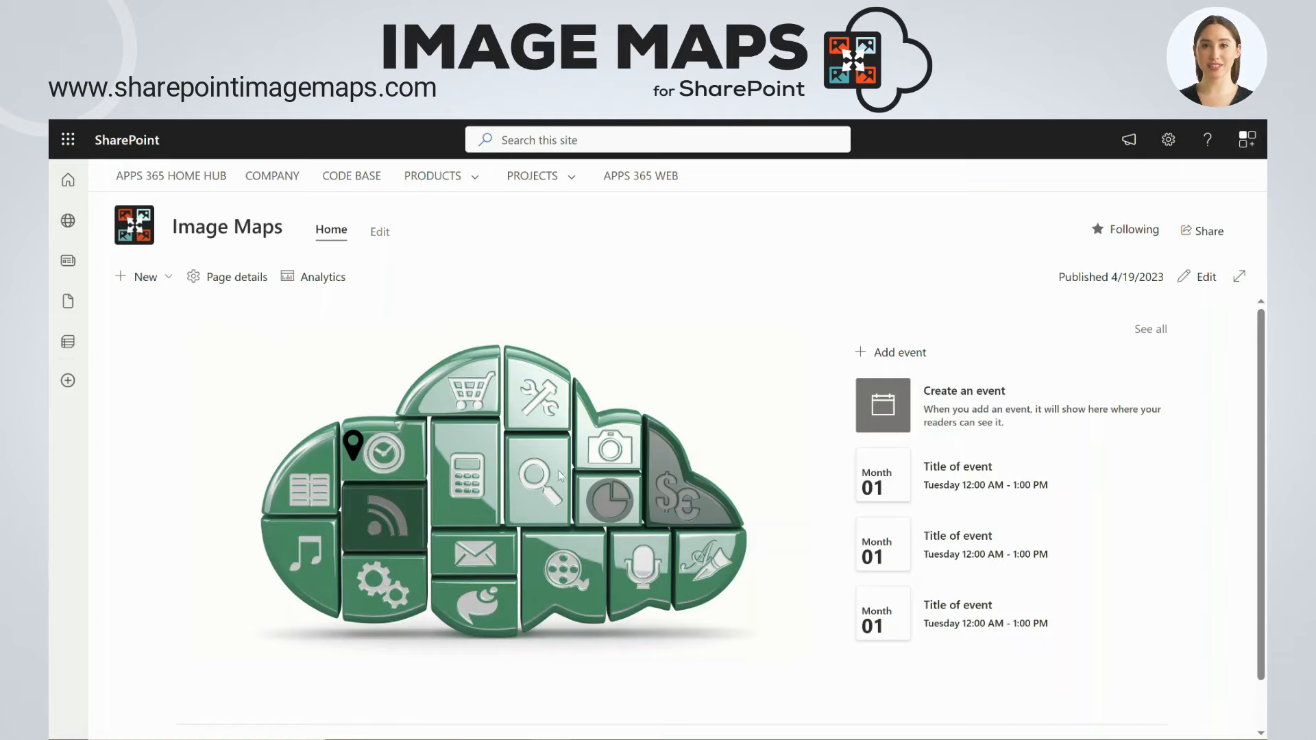
pyautogui.click(539, 482)
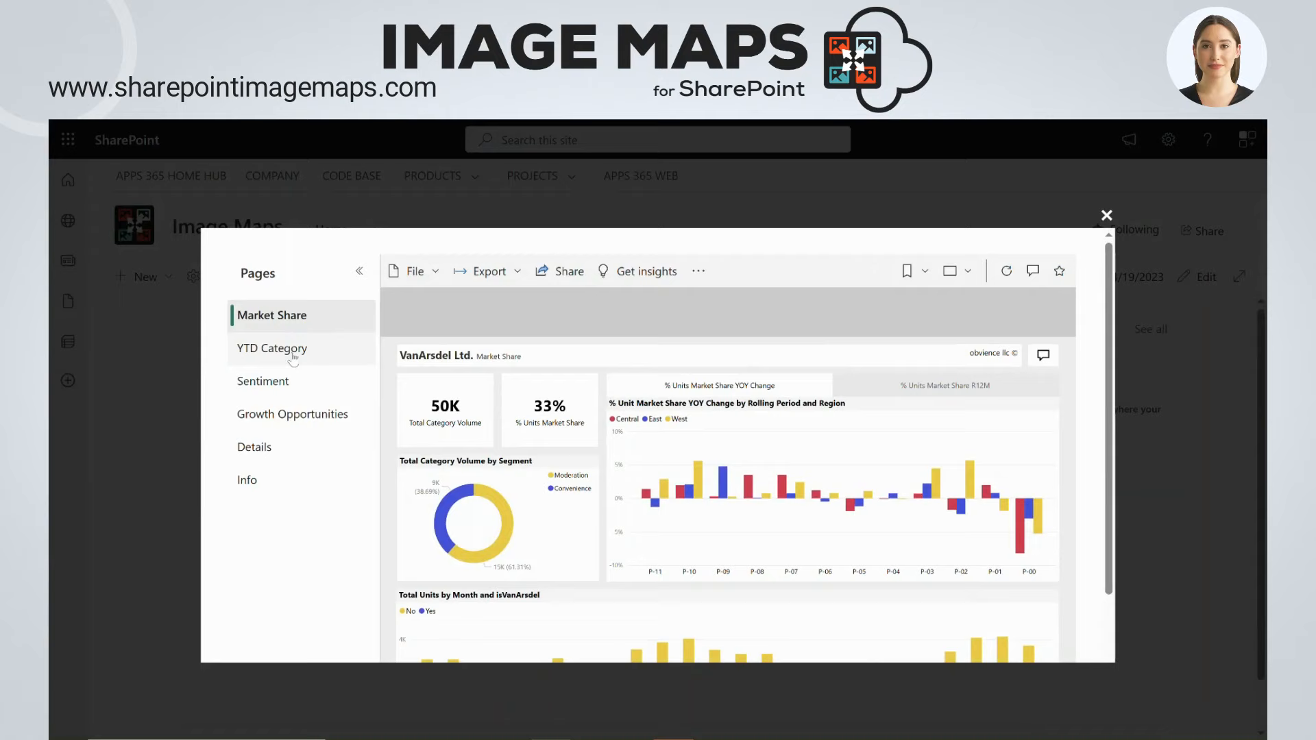
pyautogui.click(262, 381)
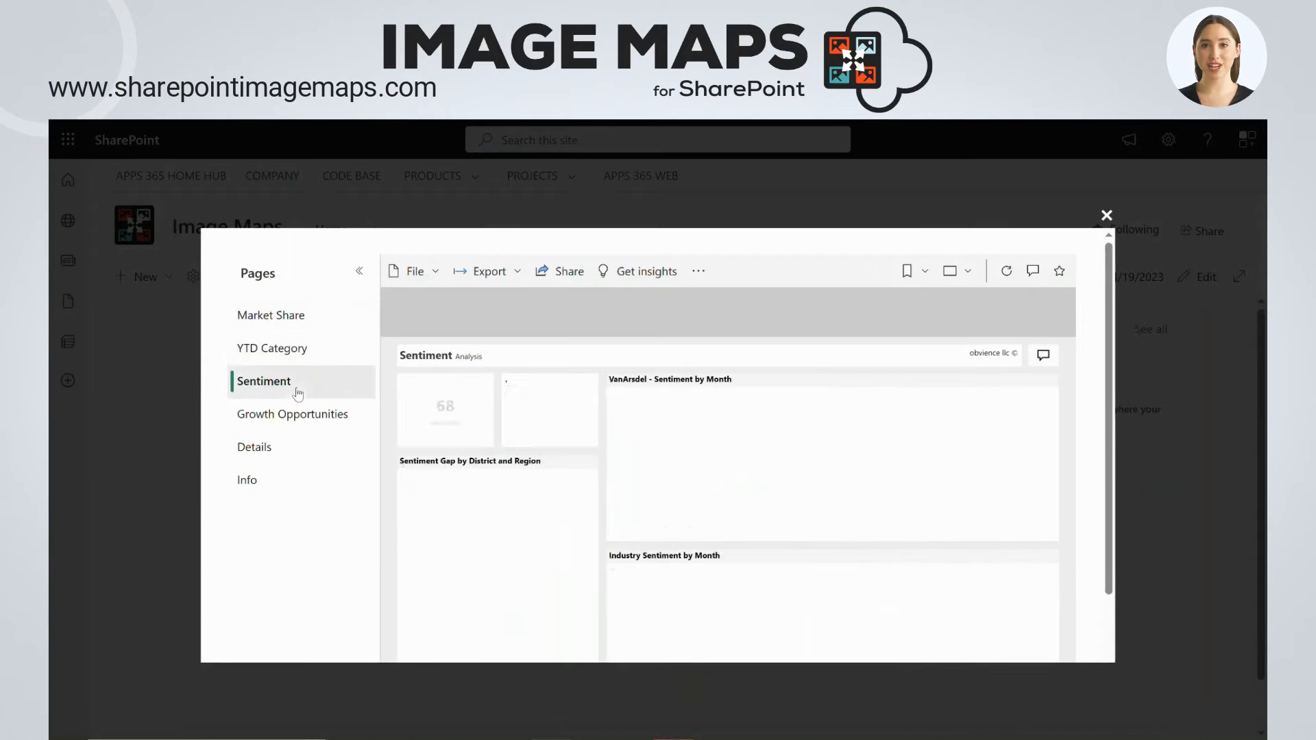
pyautogui.click(1107, 215)
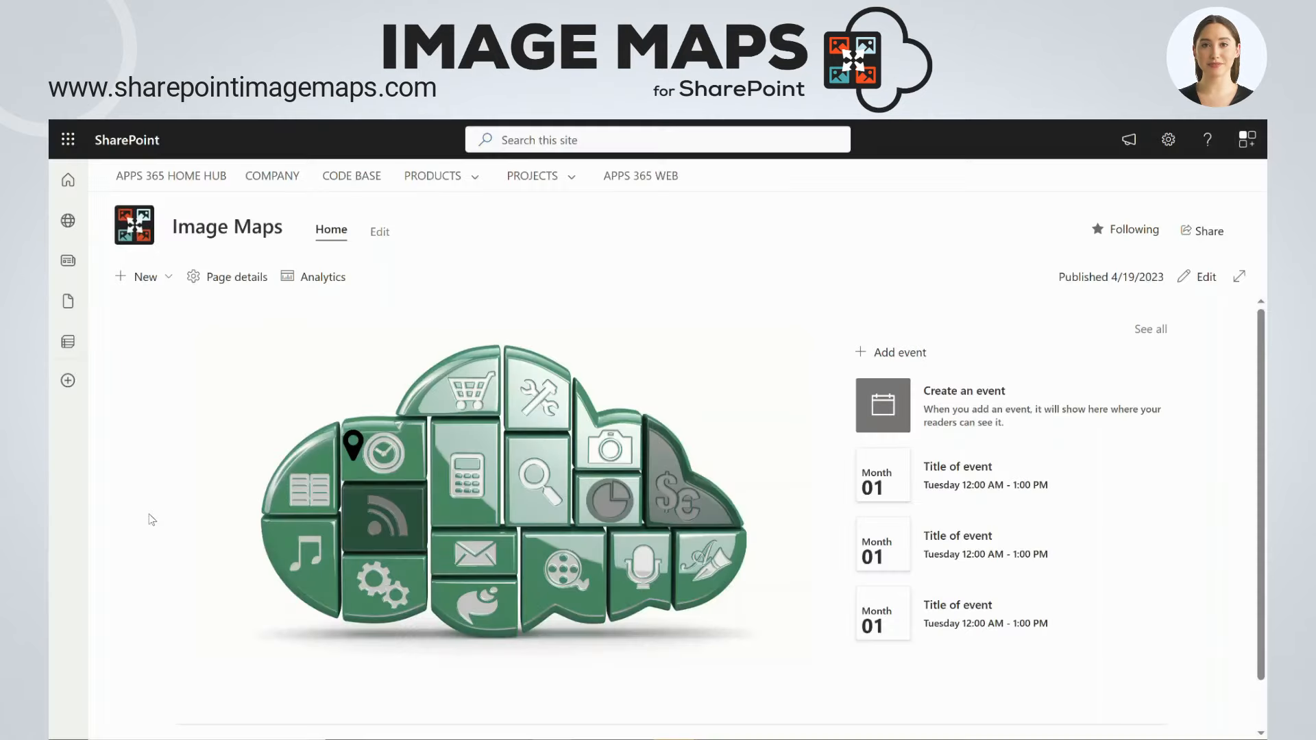
pyautogui.moveTo(352, 449)
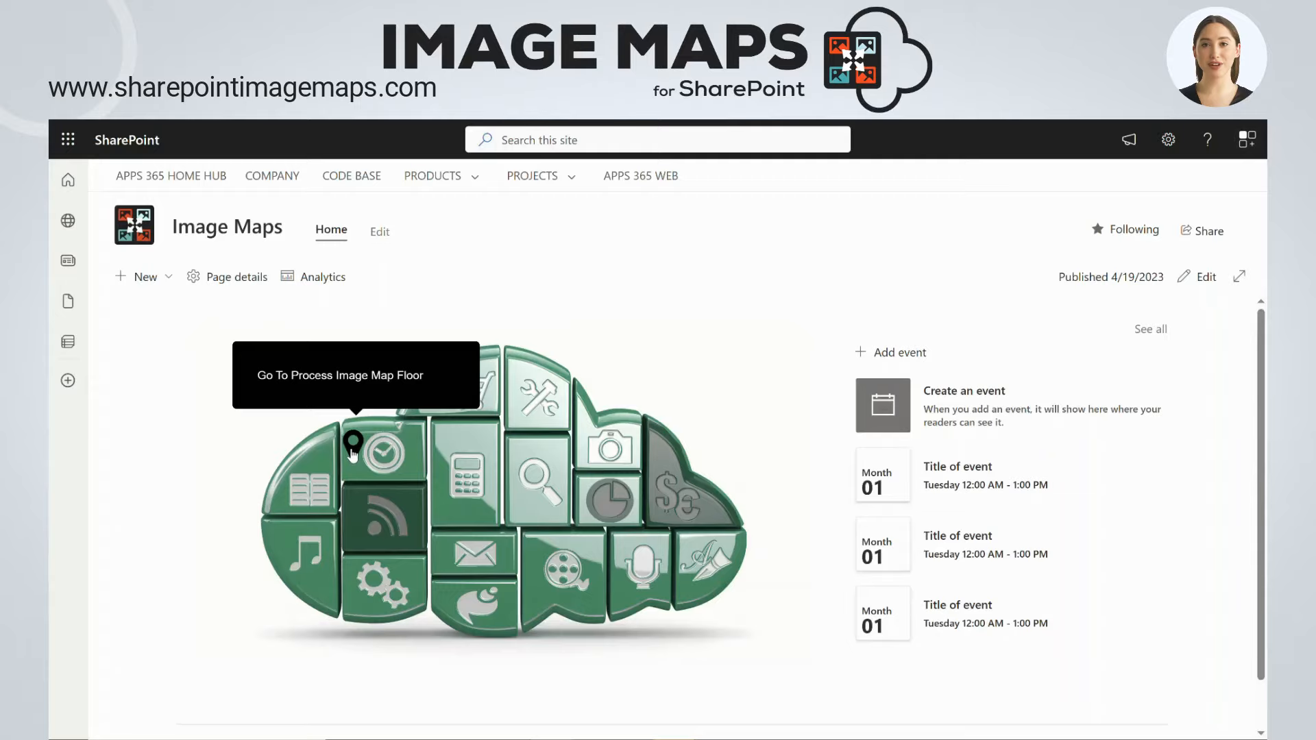
pyautogui.click(352, 445)
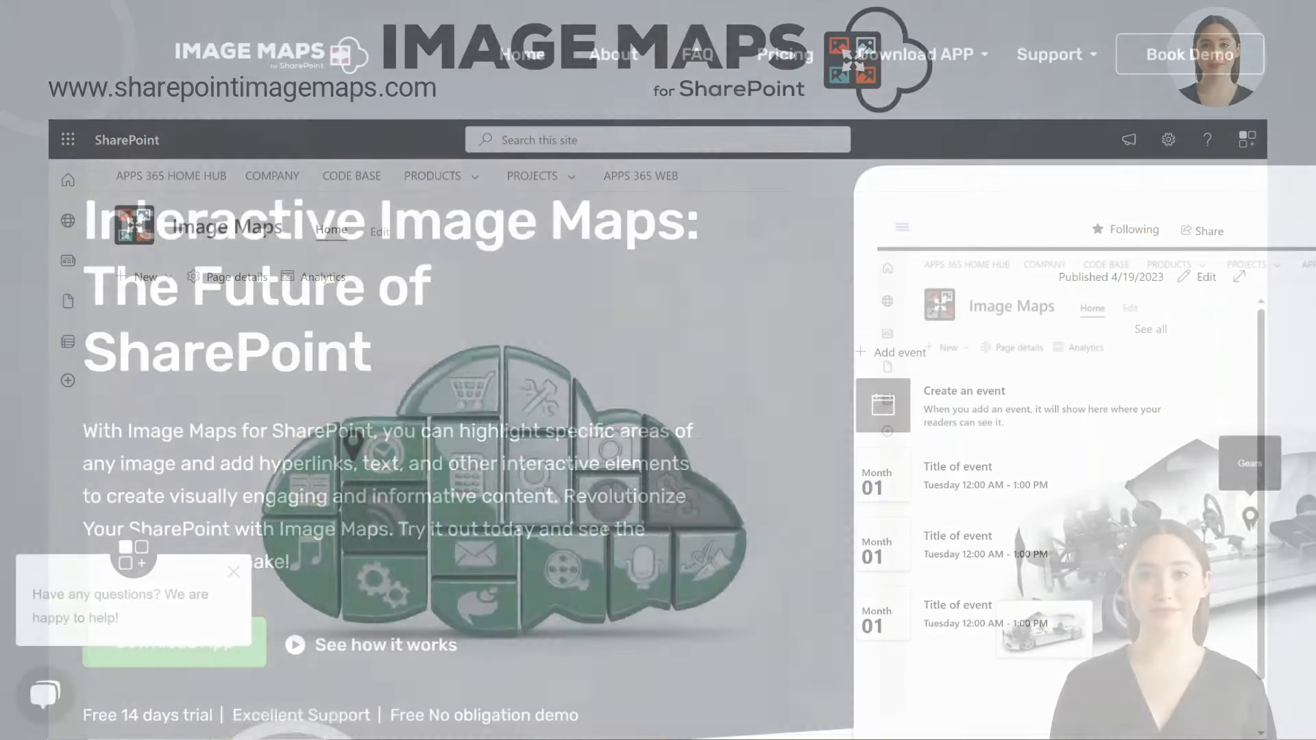
# Start getting Image Maps Builder and the Image Maps SPFx web part from AppSource.
pyautogui.click(914, 53)
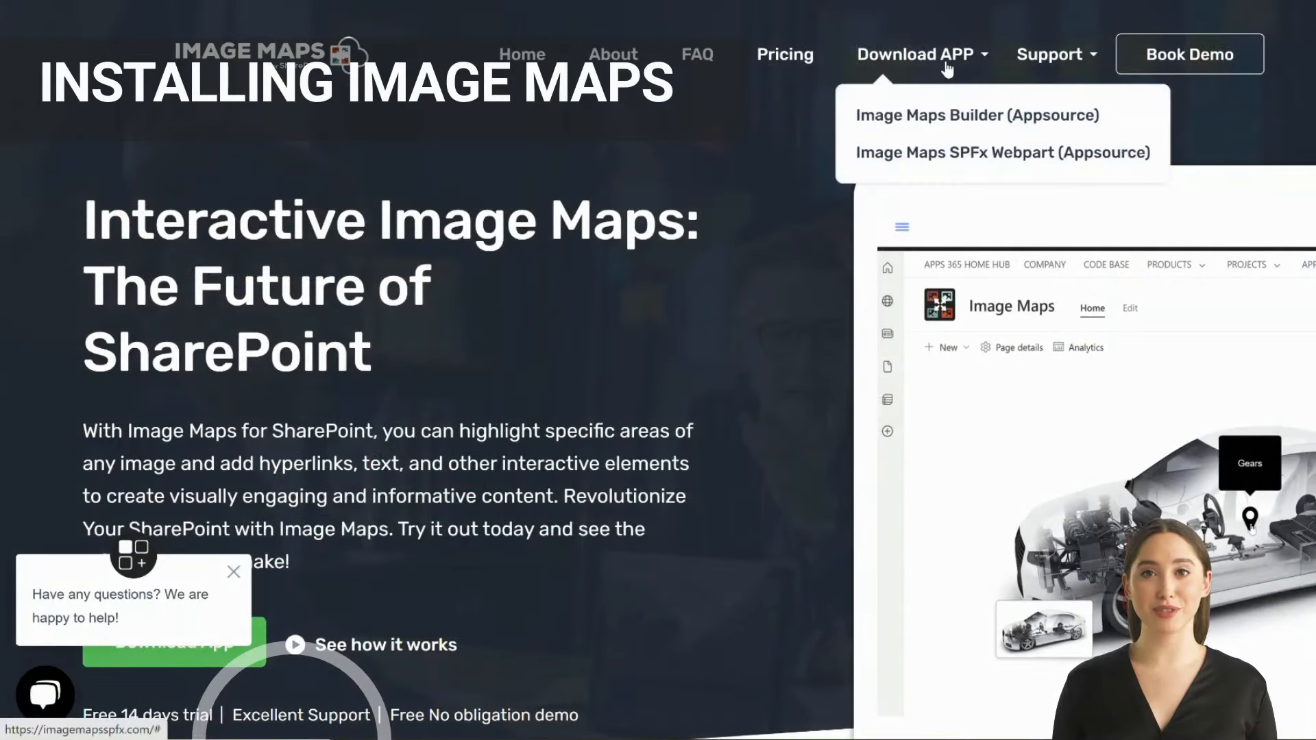
pyautogui.click(976, 115)
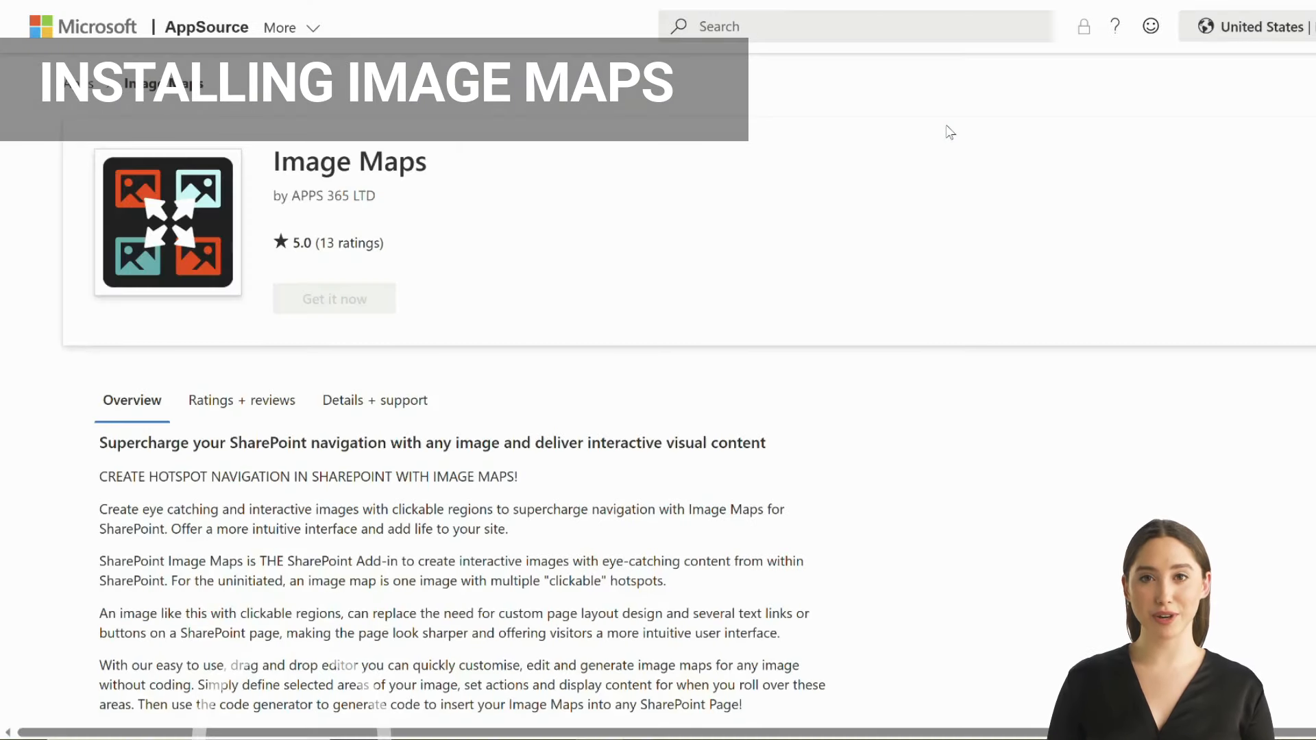
pyautogui.click(333, 298)
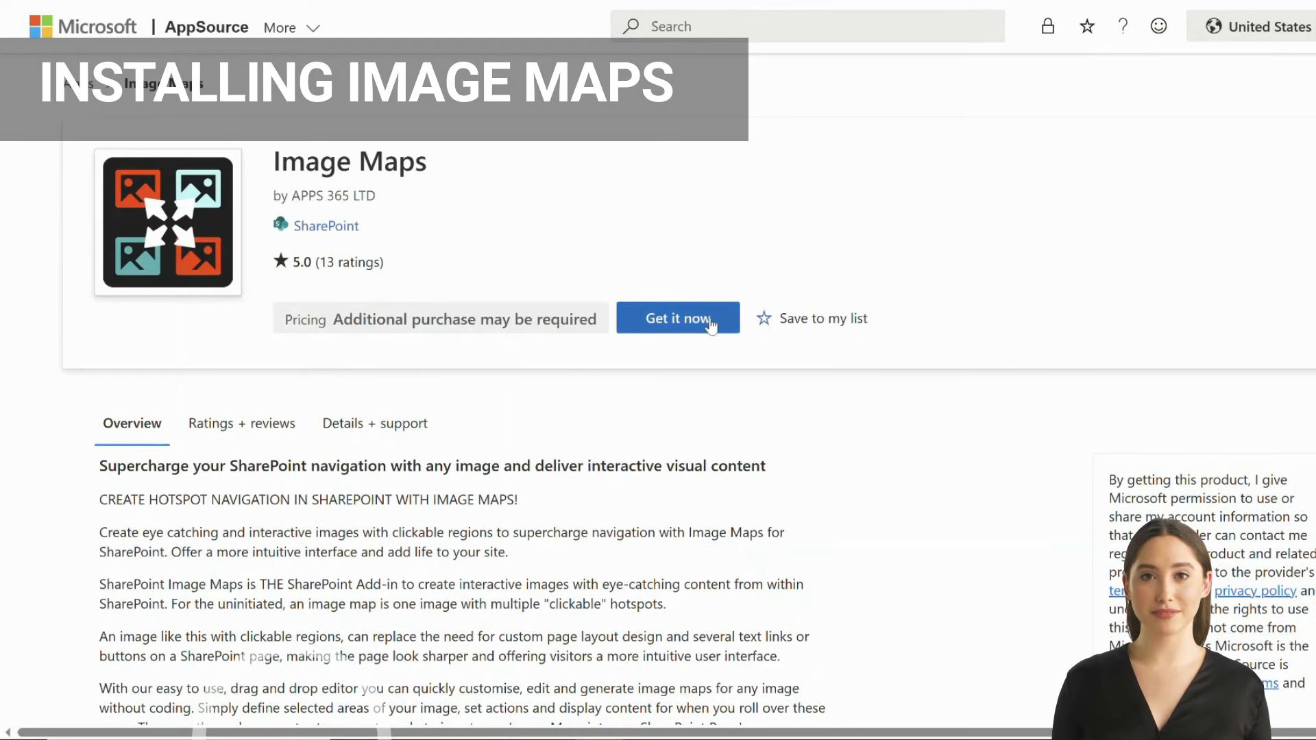
pyautogui.moveTo(878, 344)
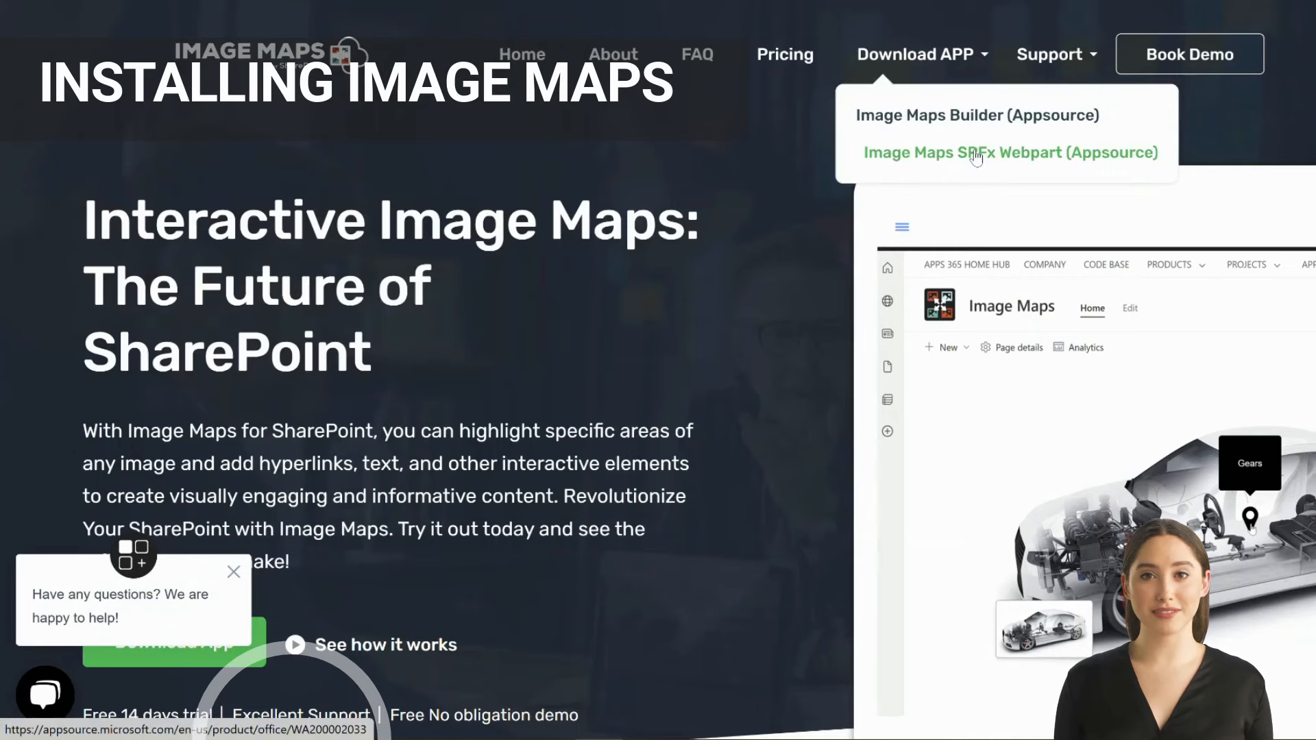
pyautogui.click(1010, 152)
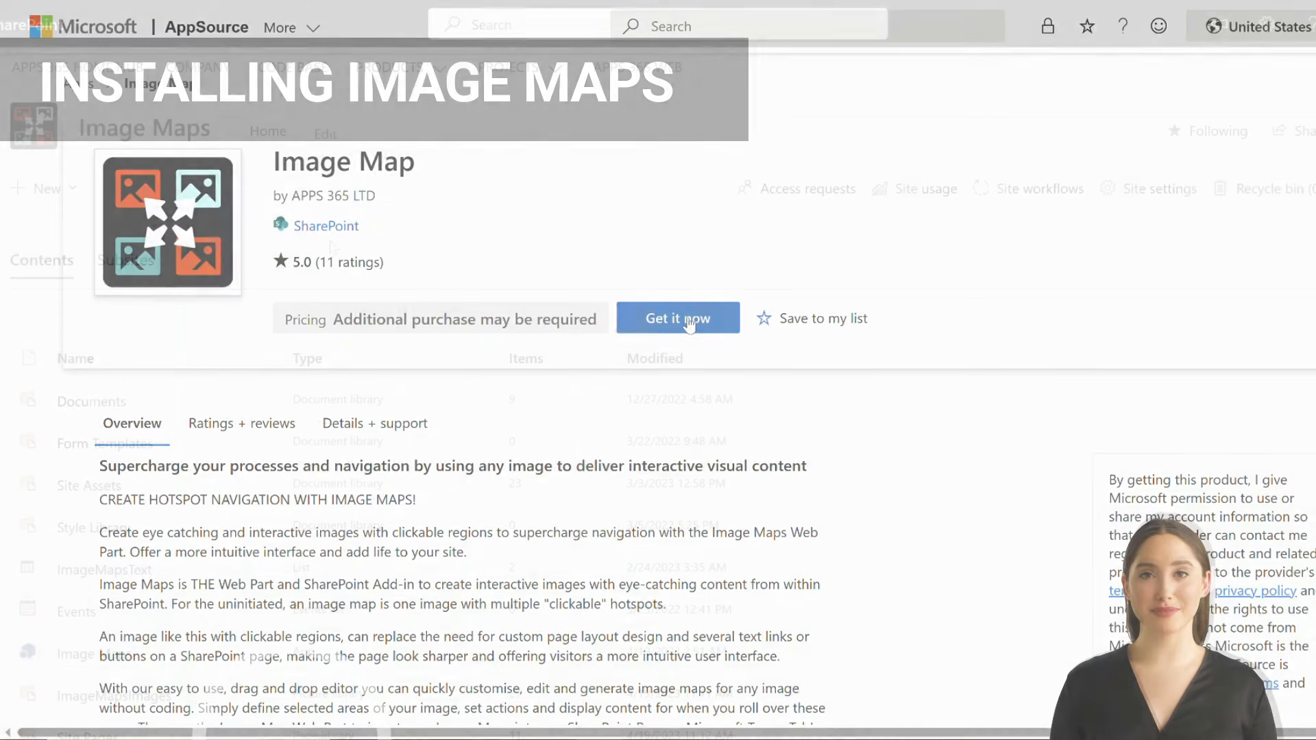
pyautogui.click(677, 318)
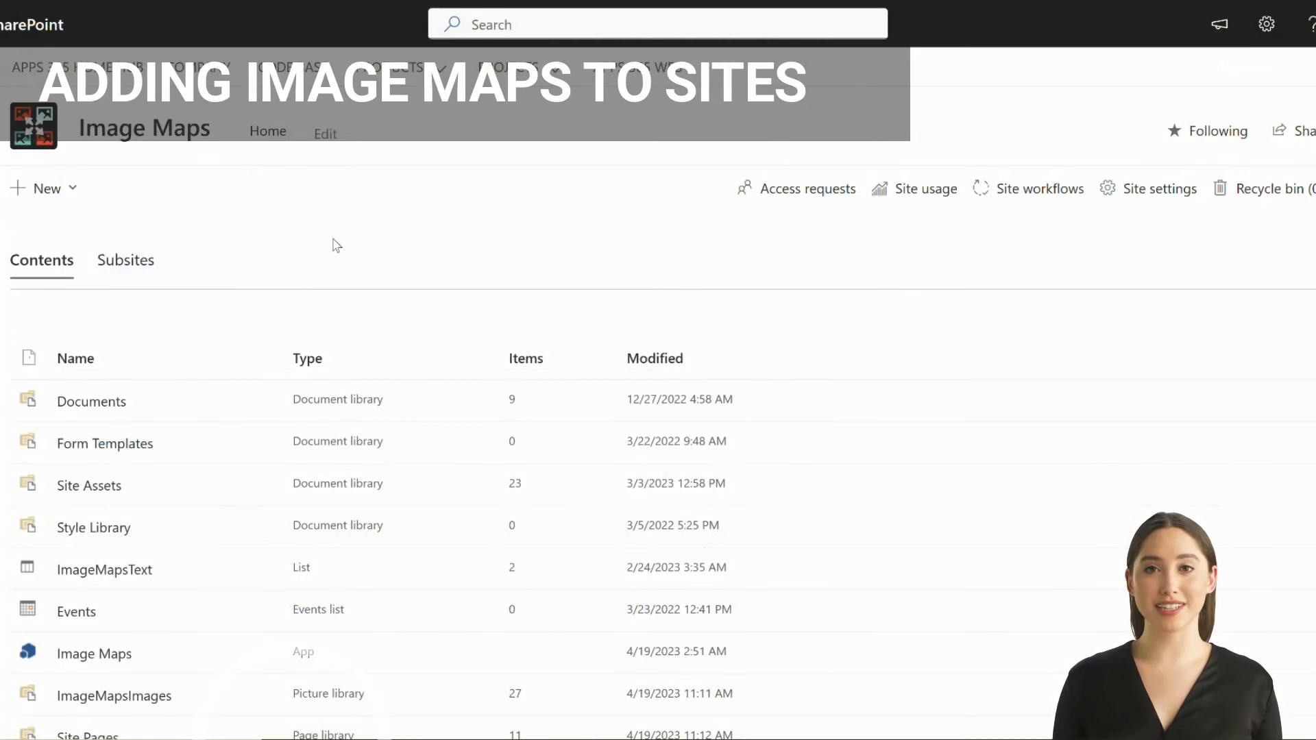
# Check Image Maps under Added apps, then launch it from Site contents.
pyautogui.click(44, 187)
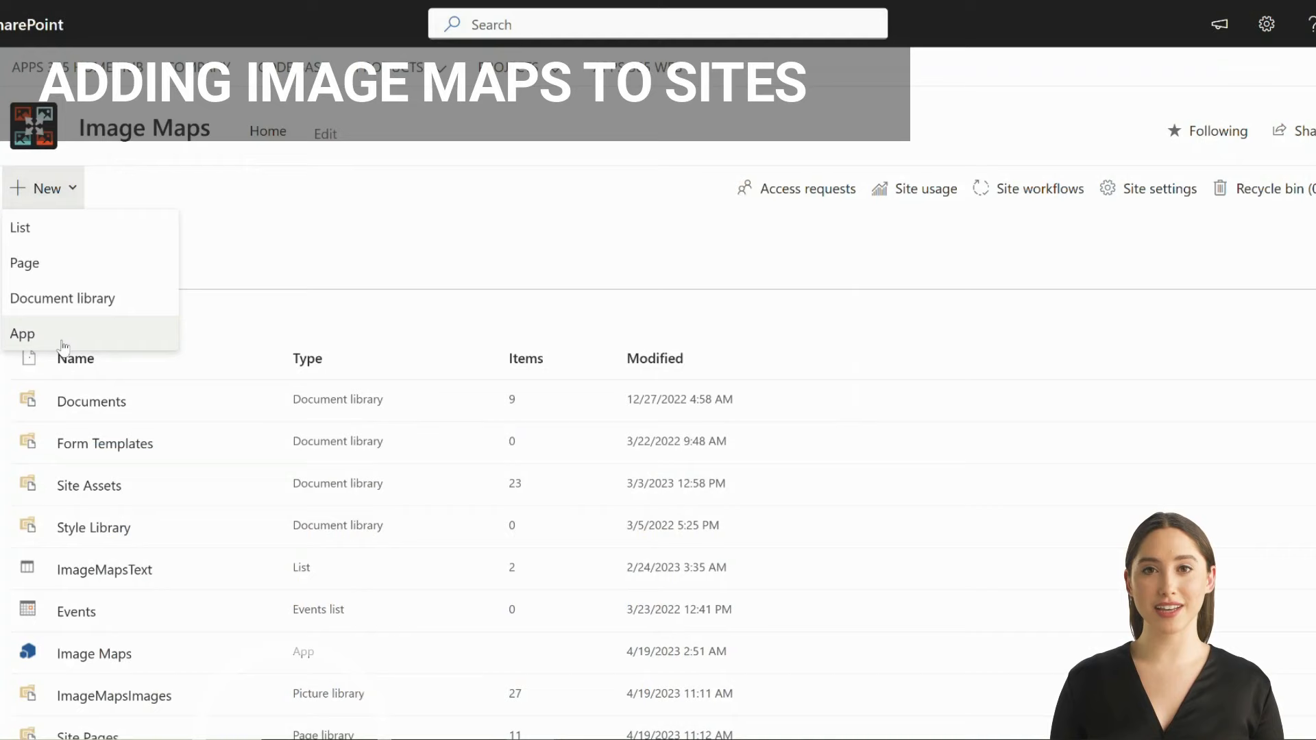
pyautogui.click(22, 334)
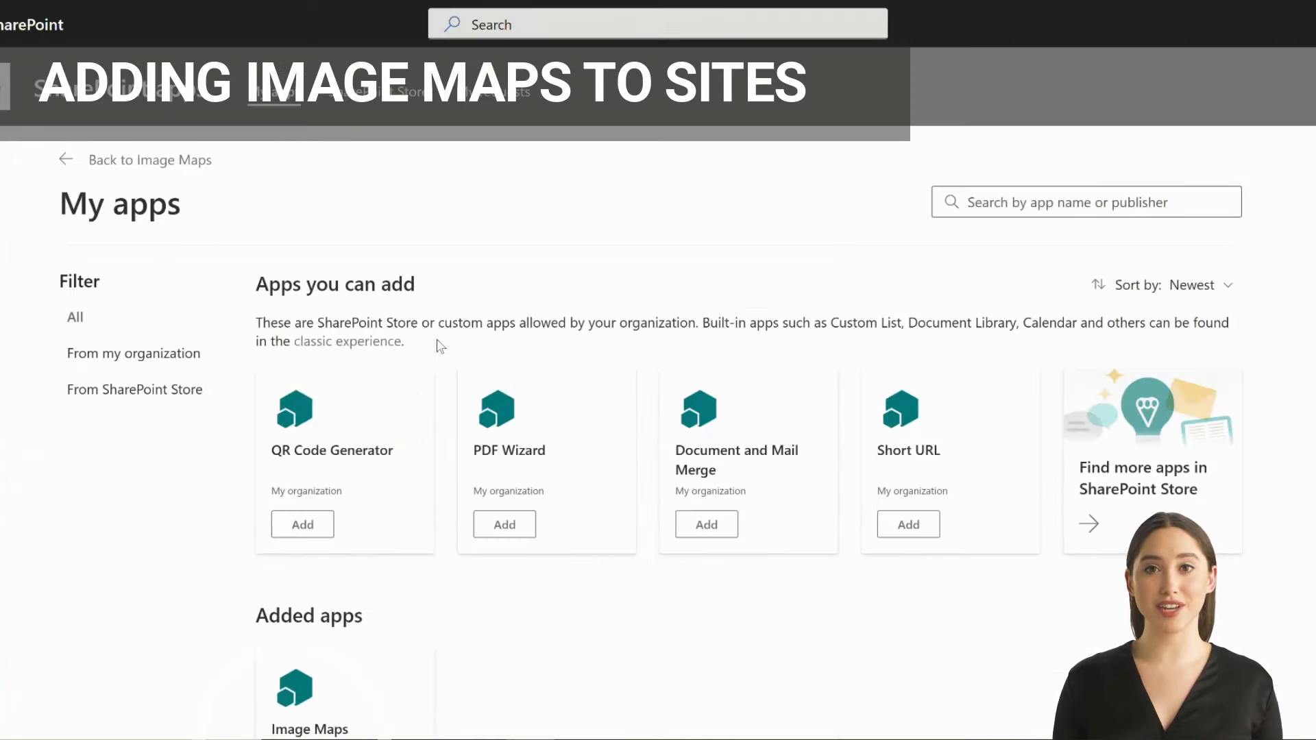
pyautogui.scroll(-3)
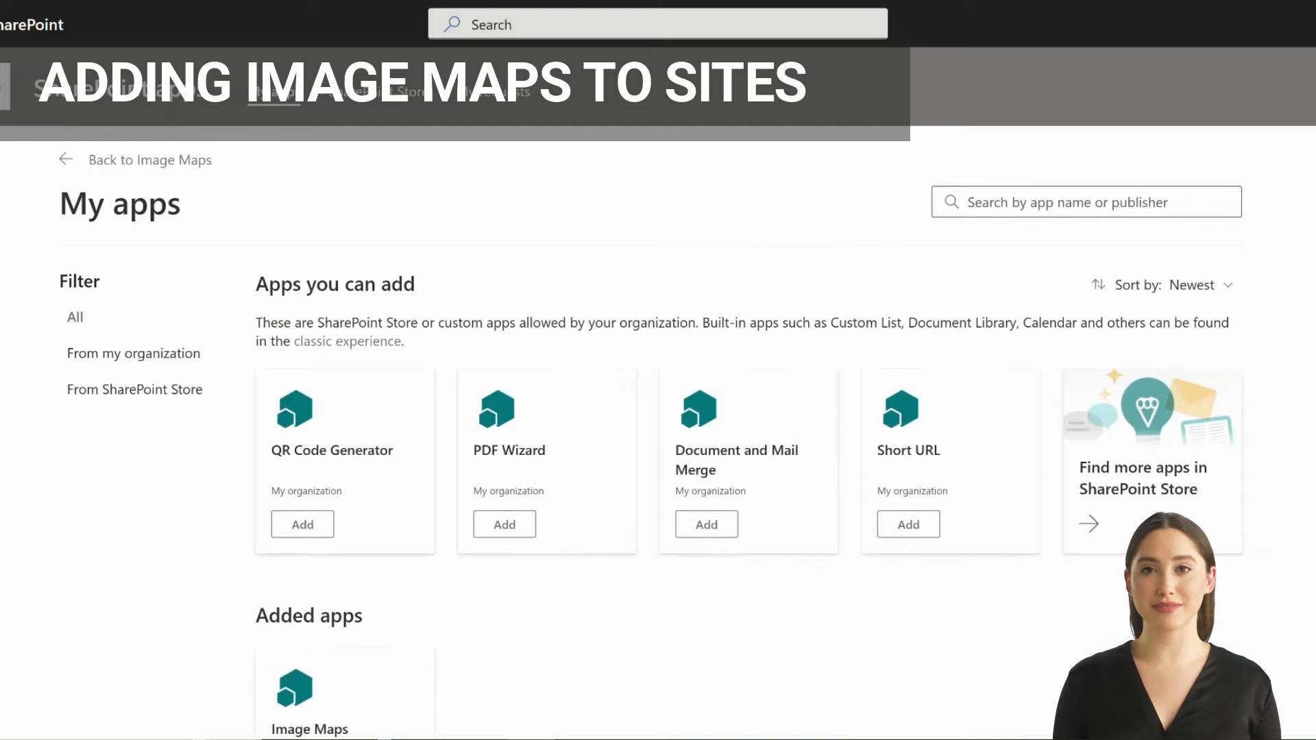
pyautogui.click(150, 160)
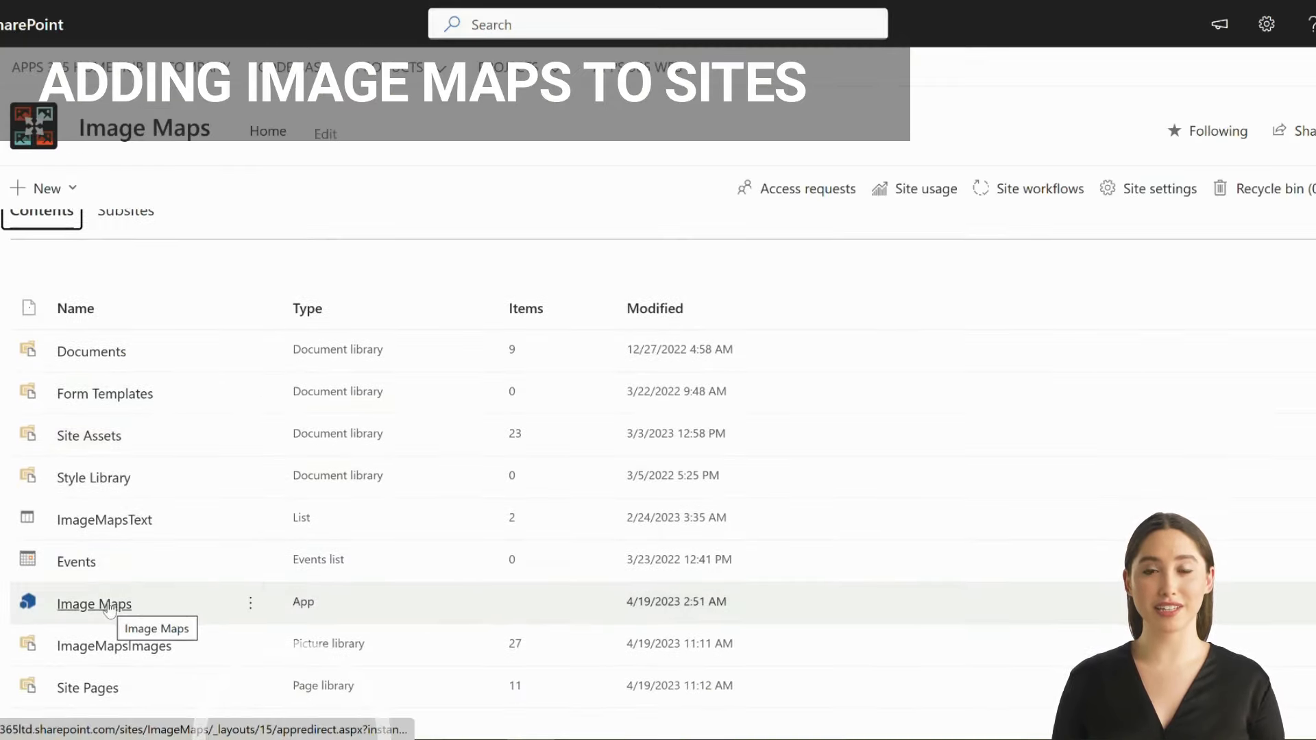
pyautogui.click(93, 603)
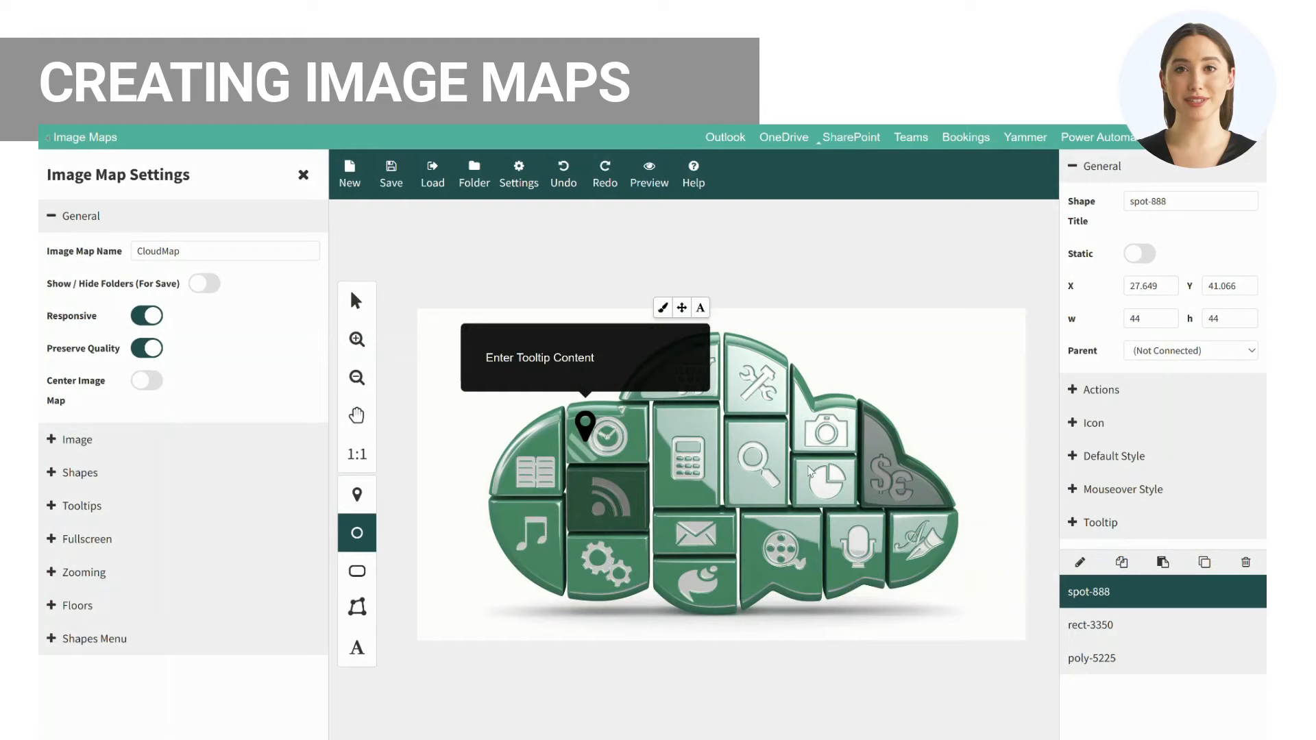
# Add an oval hotspot over the pie-chart tile with tooltip text 'Report'.
pyautogui.click(827, 488)
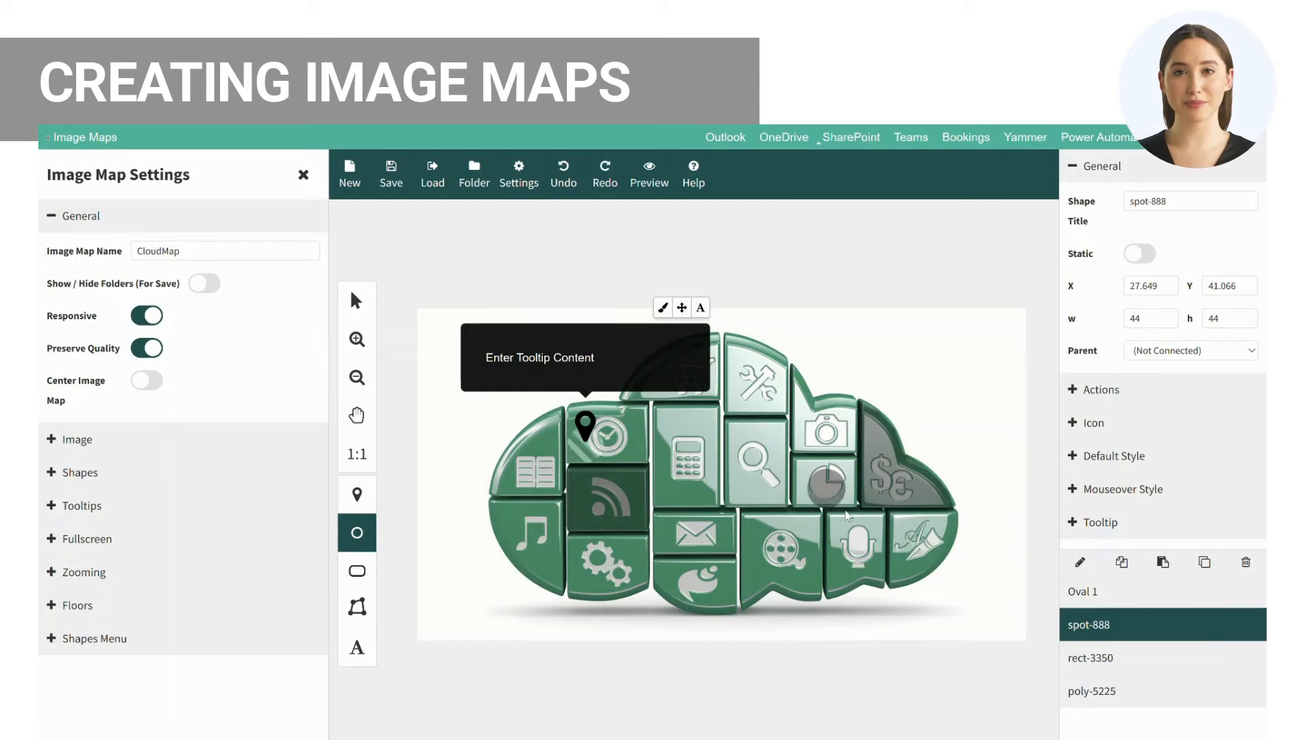
pyautogui.click(826, 483)
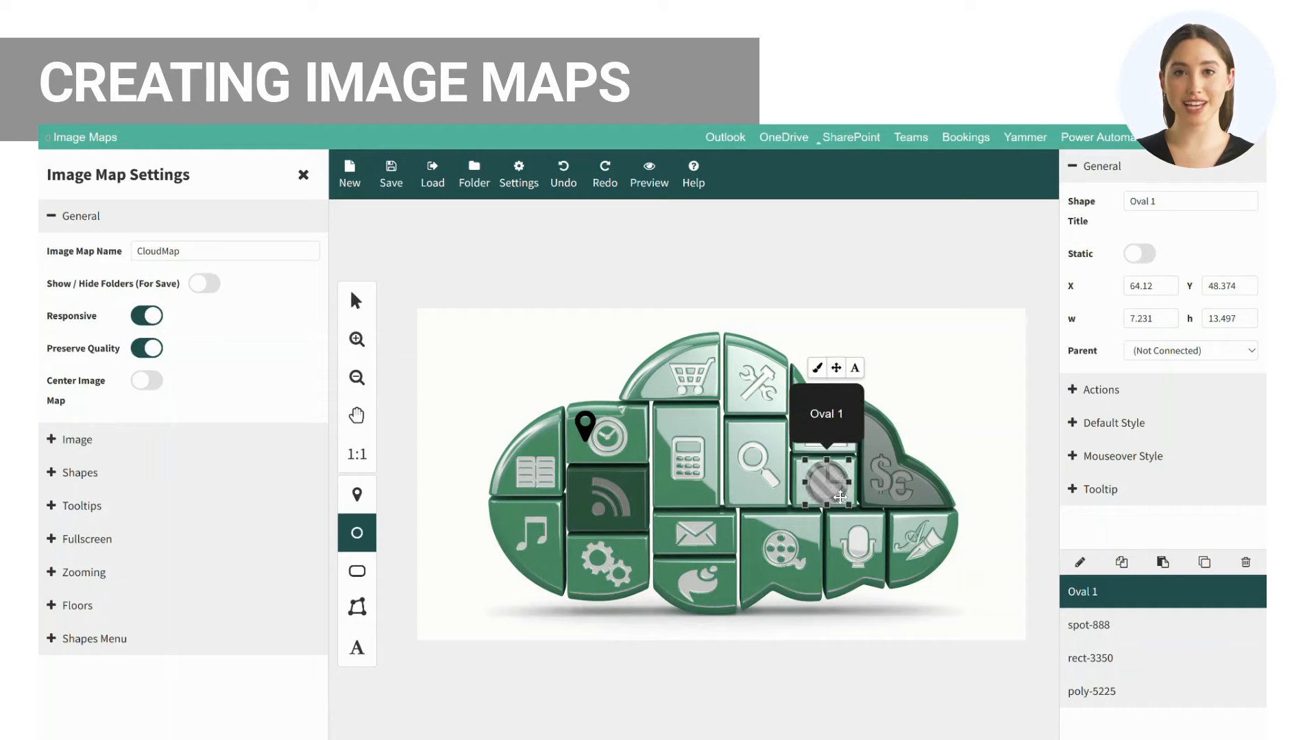
pyautogui.click(855, 367)
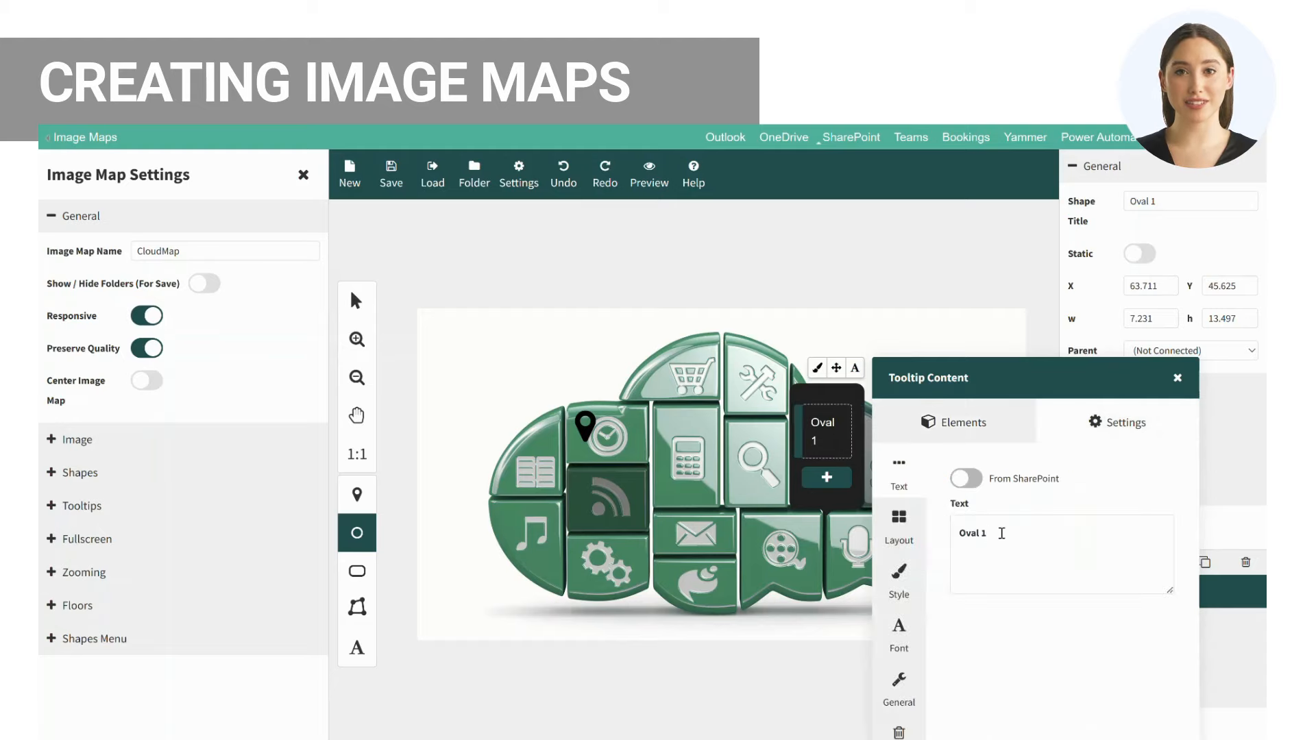
pyautogui.write('Rep')
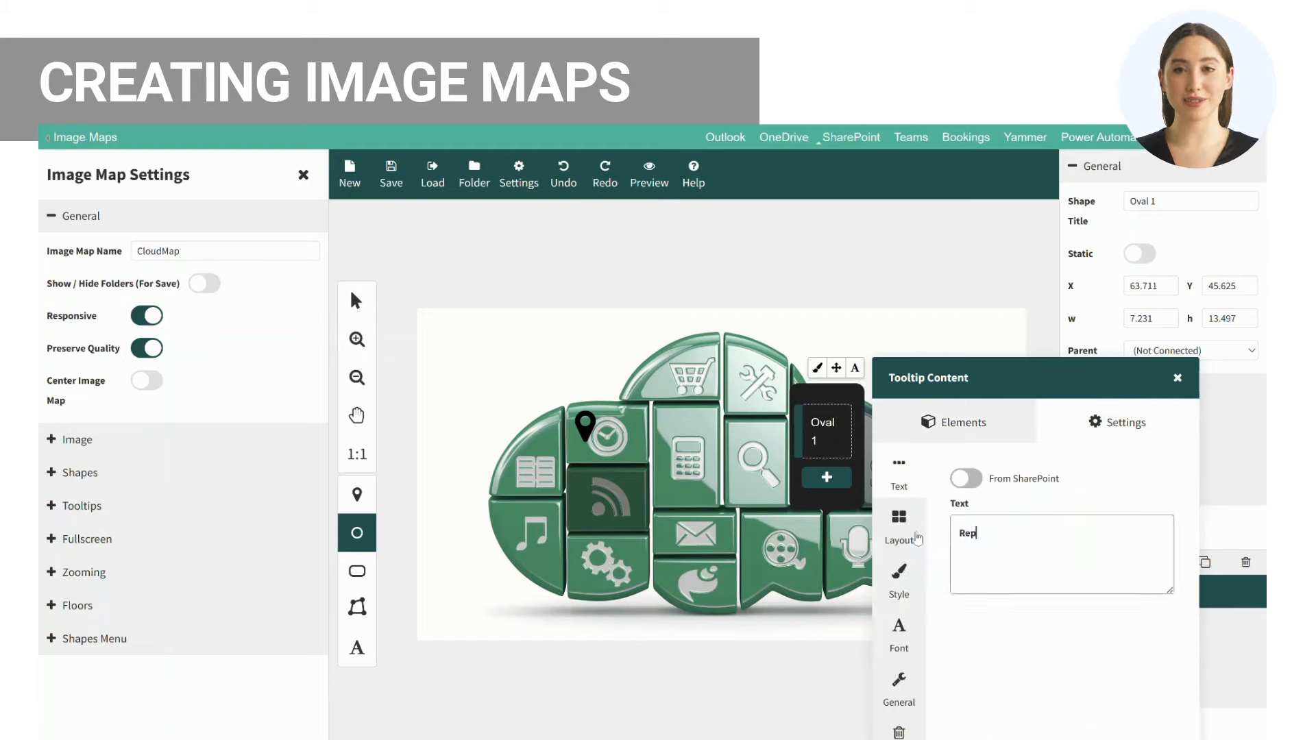
pyautogui.write('ort')
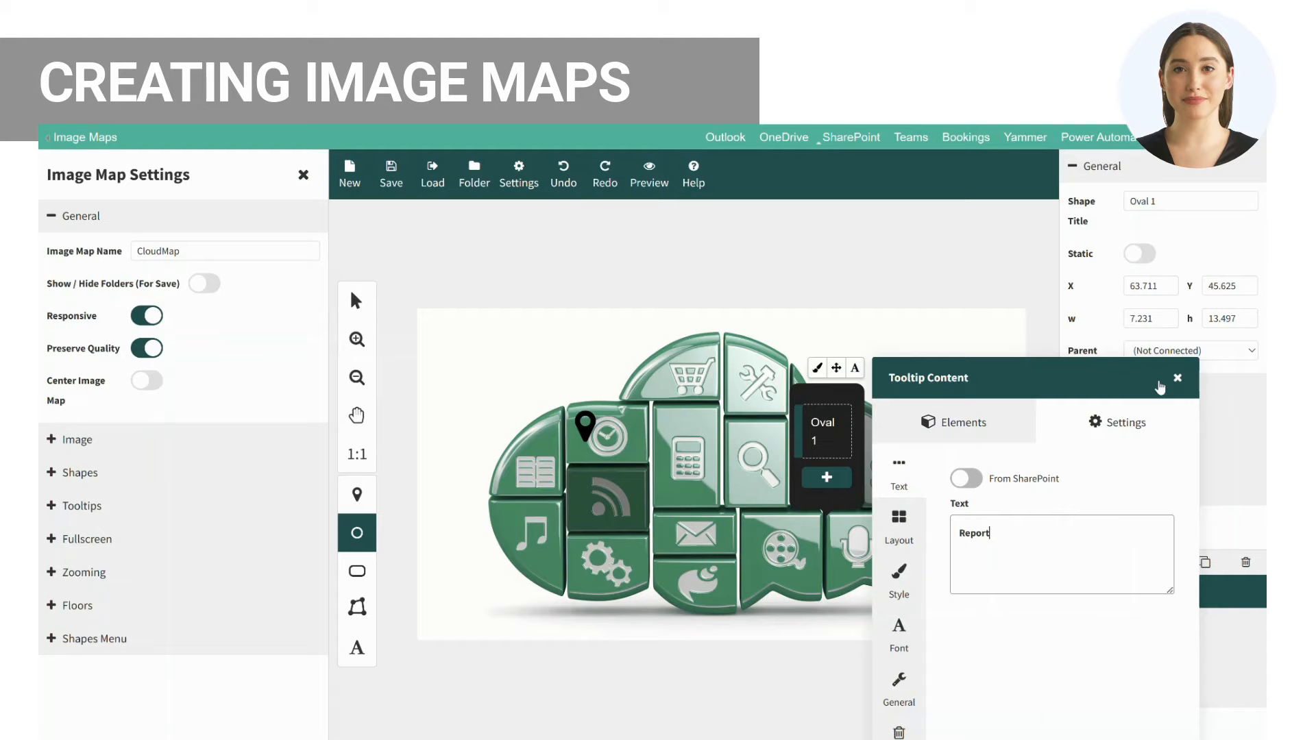
pyautogui.click(1177, 378)
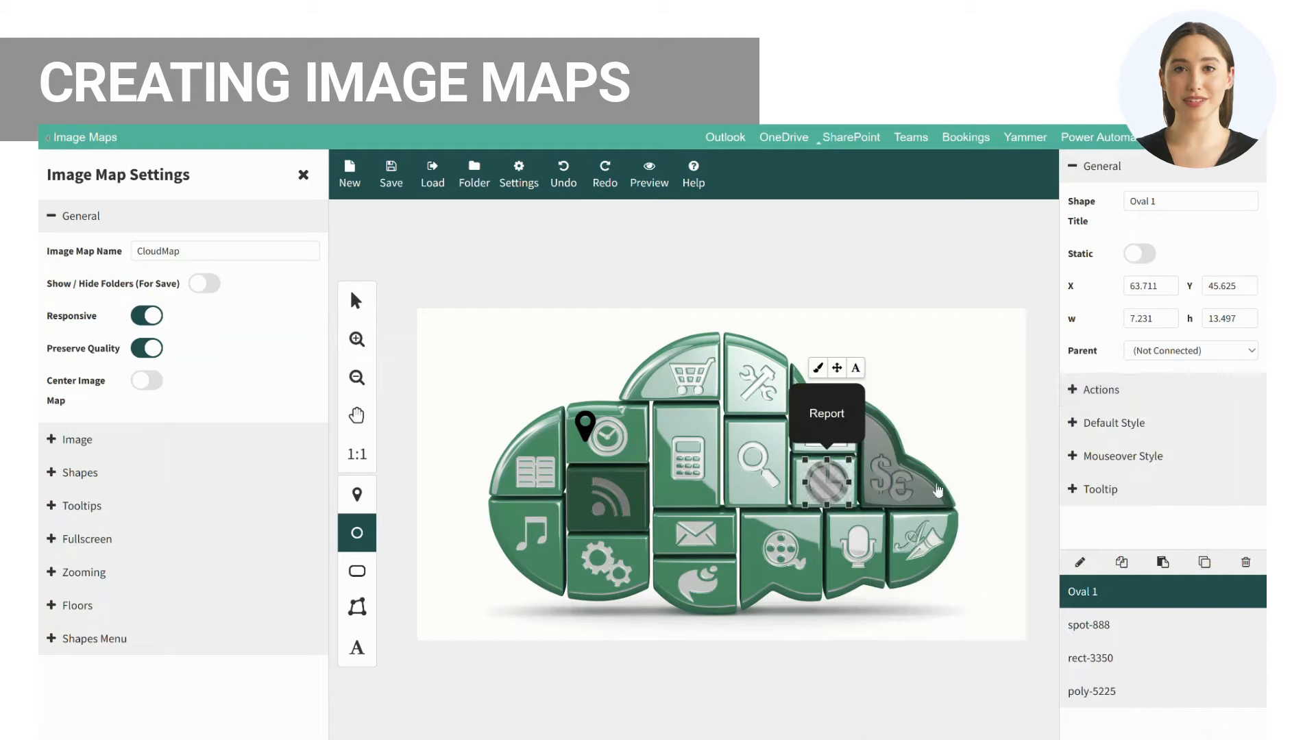
# Set the hotspot's Click Action to Open Popup with SitePages/BIReport.aspx, and save CloudMap.
pyautogui.click(1094, 389)
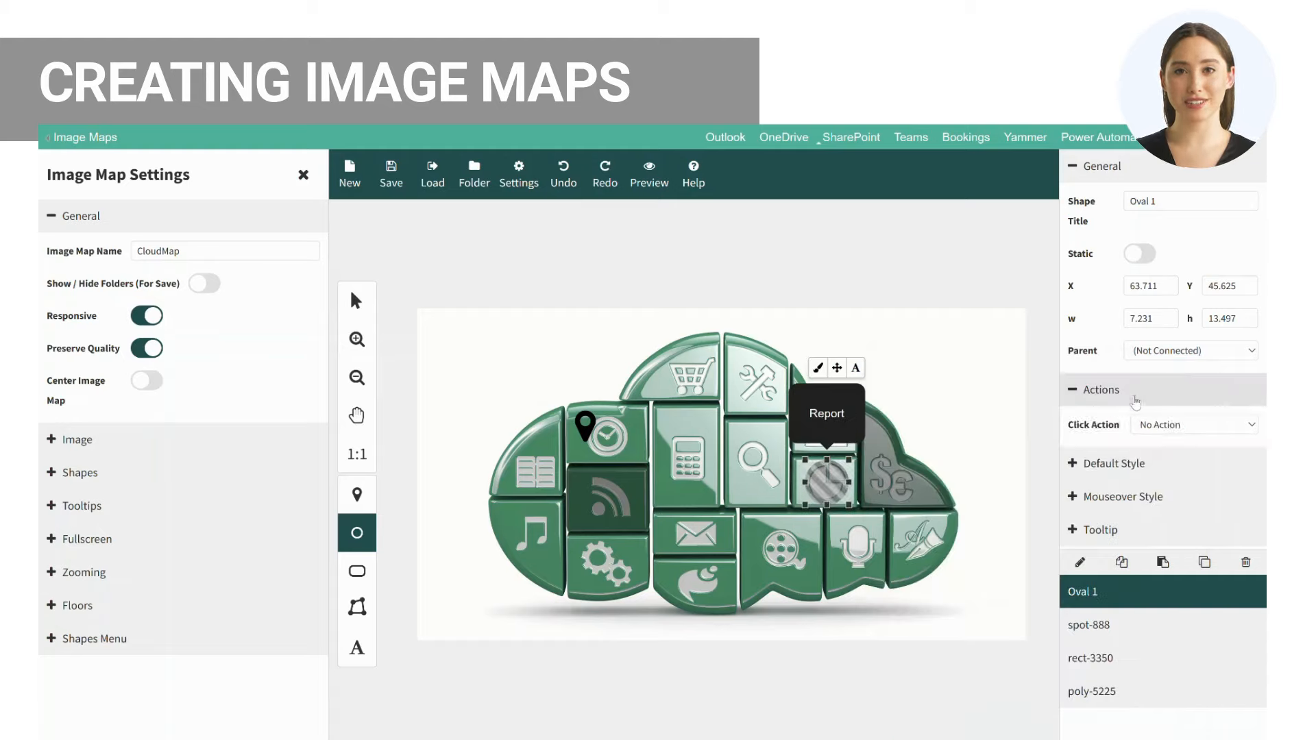
pyautogui.click(1192, 424)
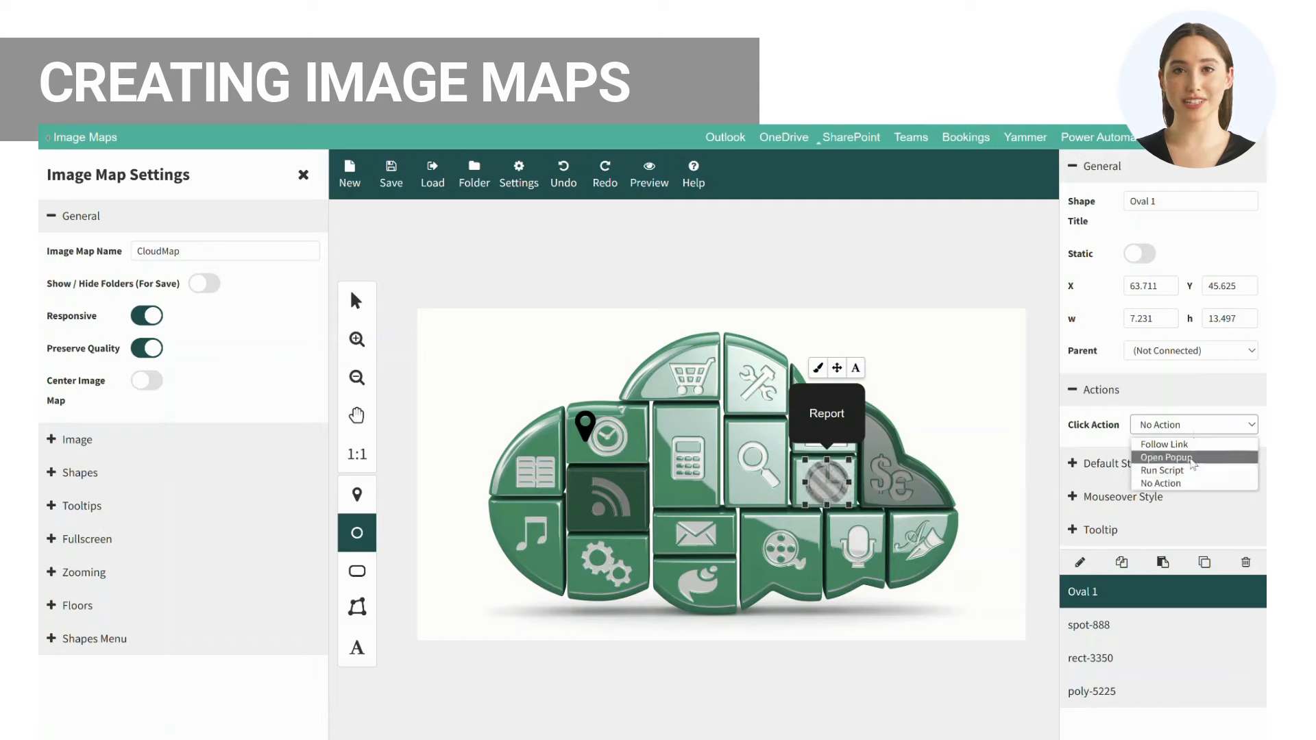
pyautogui.click(1165, 457)
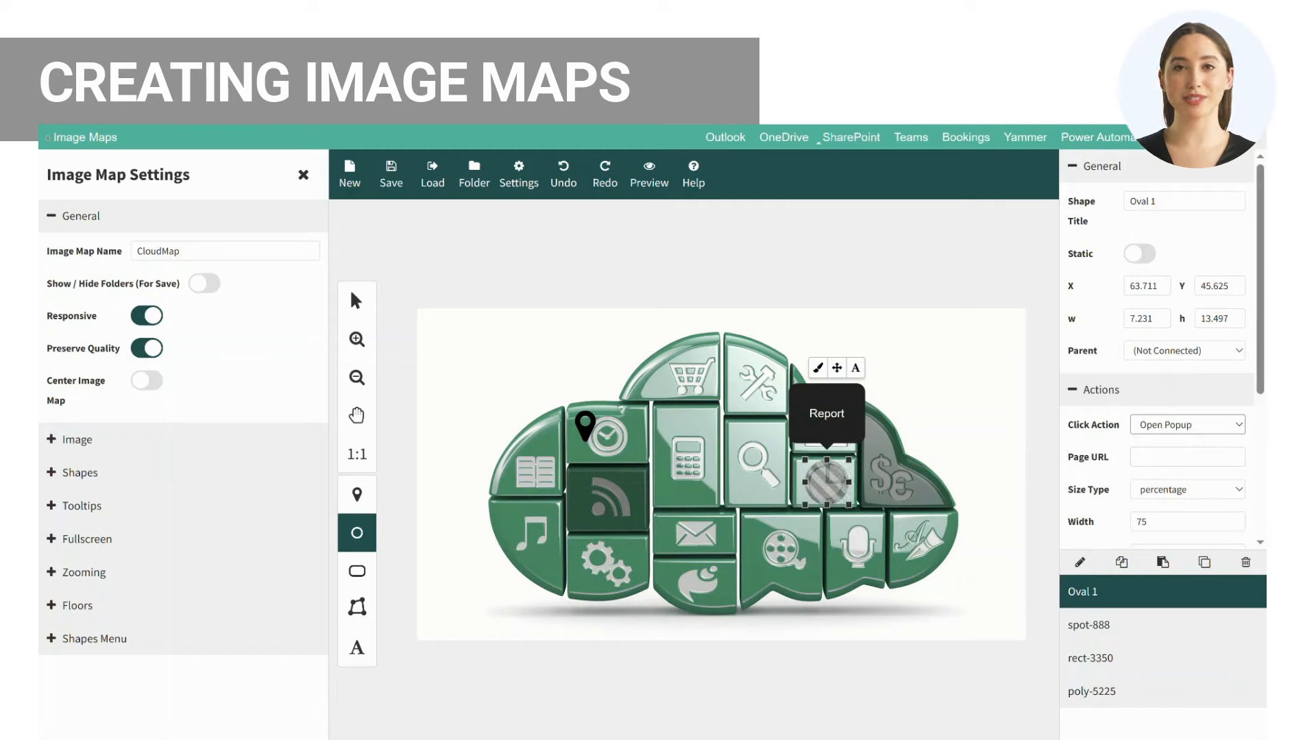
pyautogui.write('SitePages/BIReport.aspx')
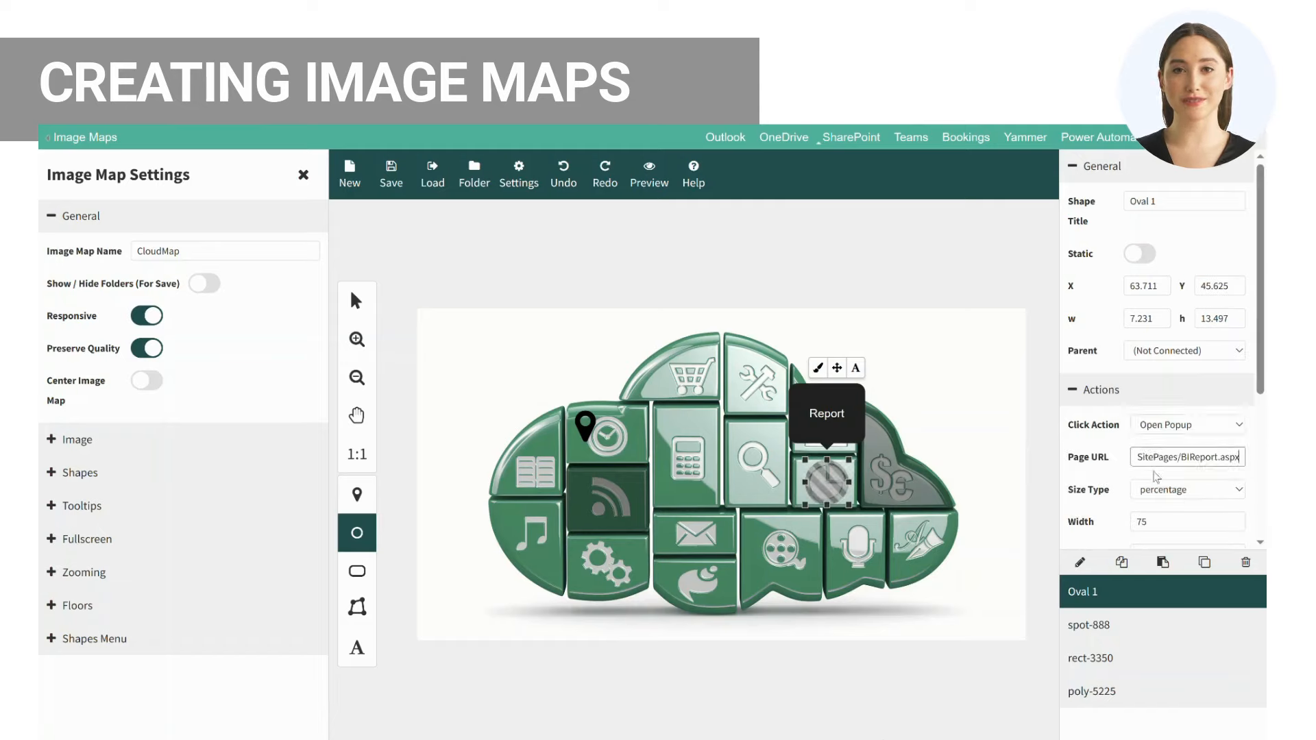
pyautogui.scroll(-3)
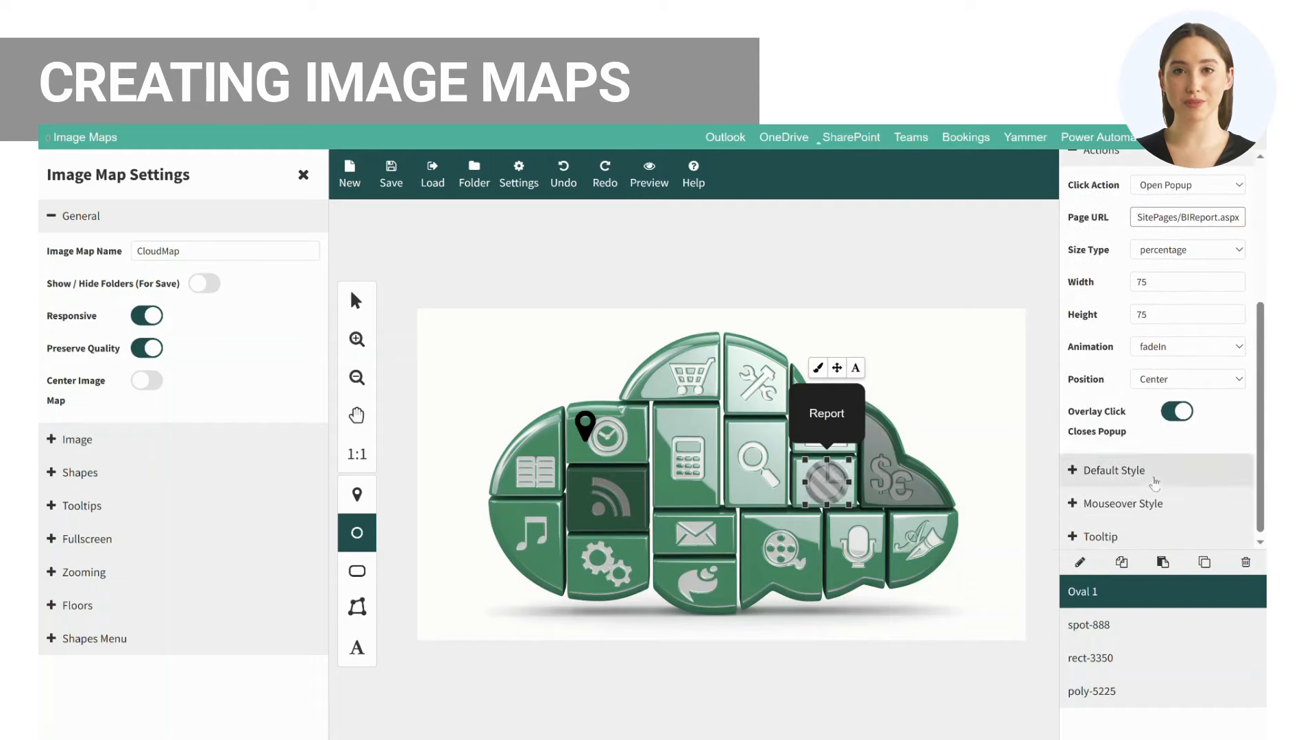
pyautogui.scroll(3)
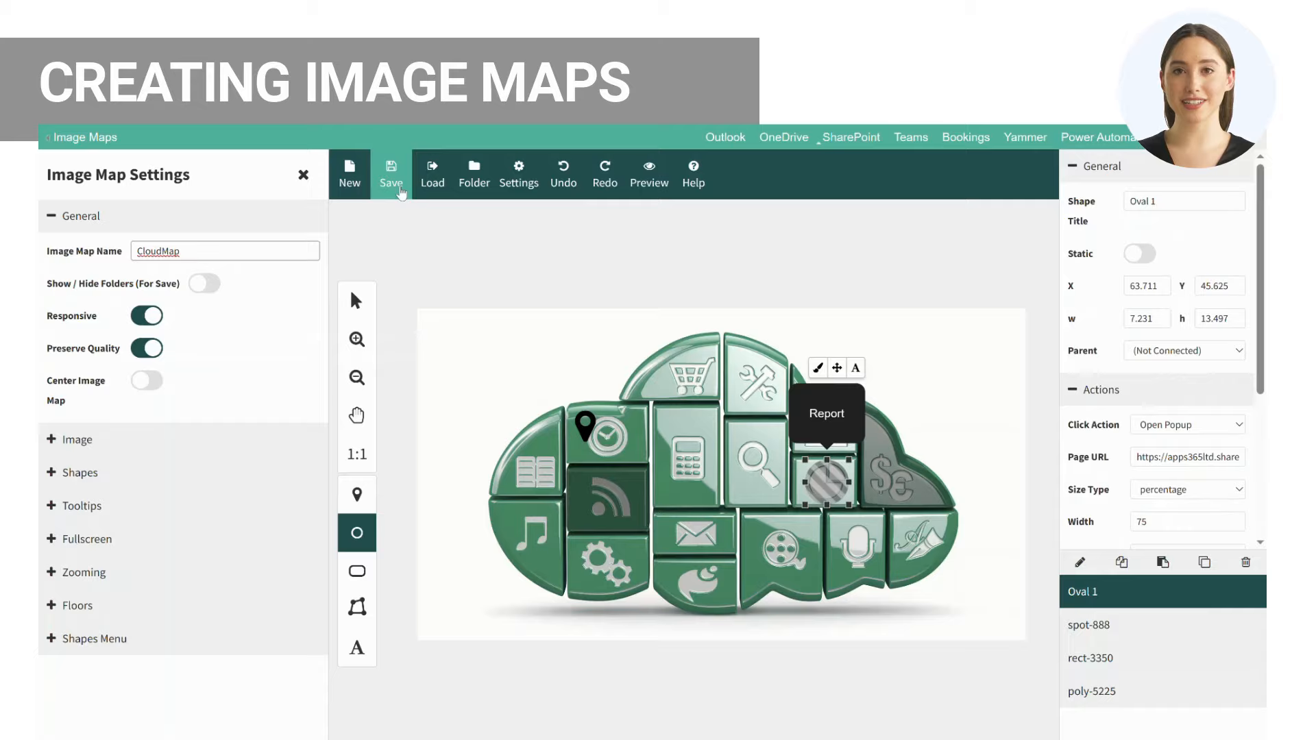
pyautogui.click(390, 172)
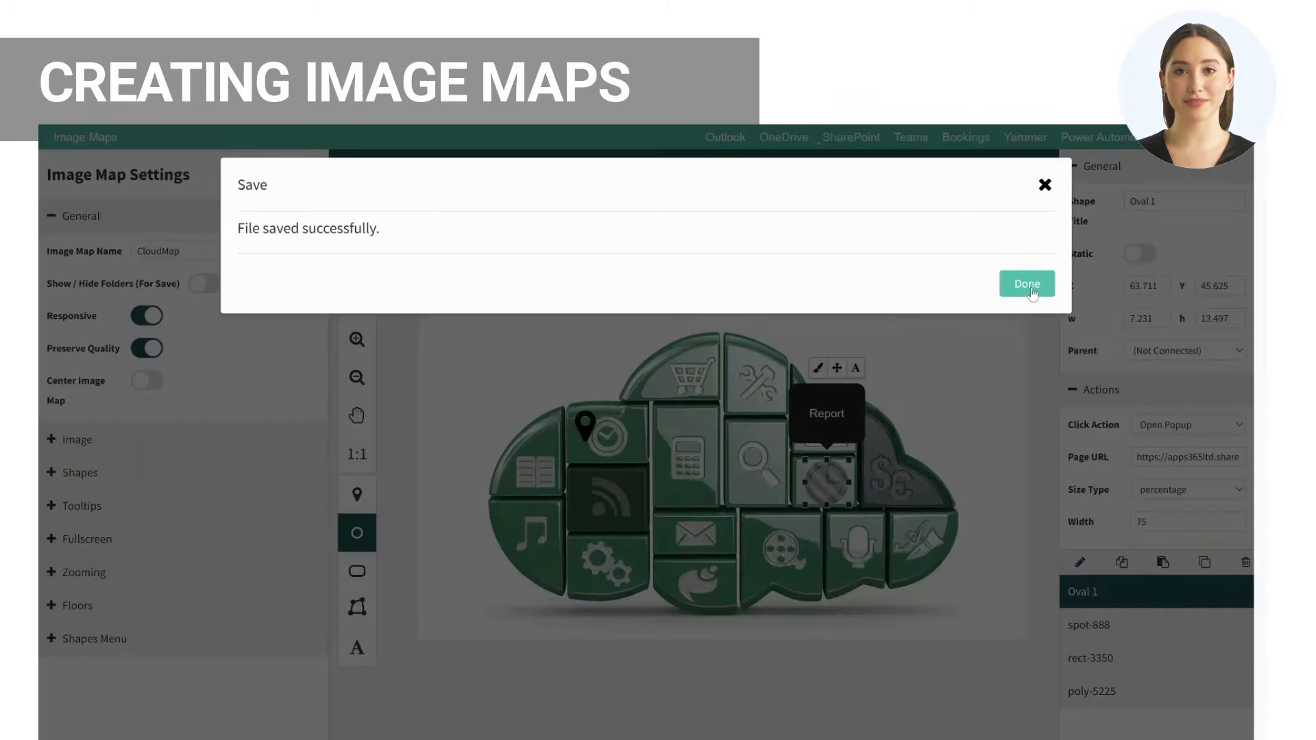
pyautogui.click(1025, 283)
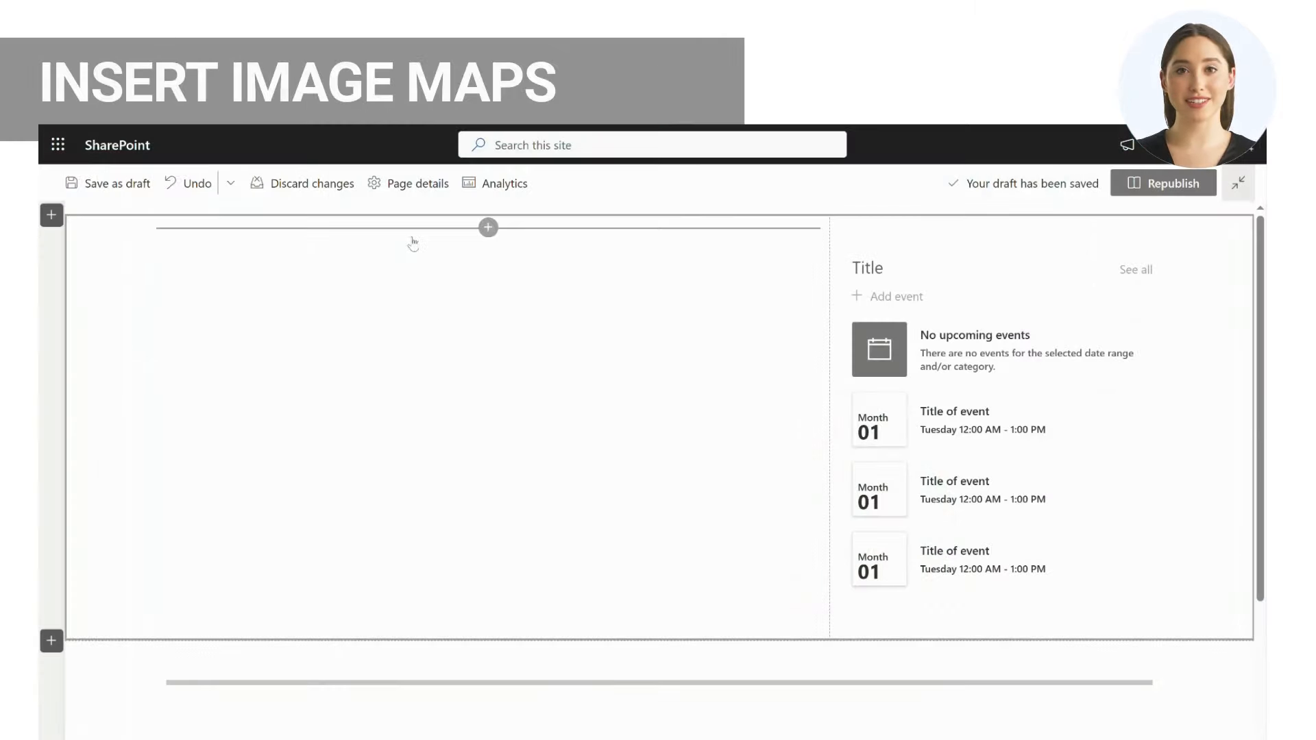
# Add an Image Map web part showing CloudMap to the section and republish the page.
pyautogui.click(487, 226)
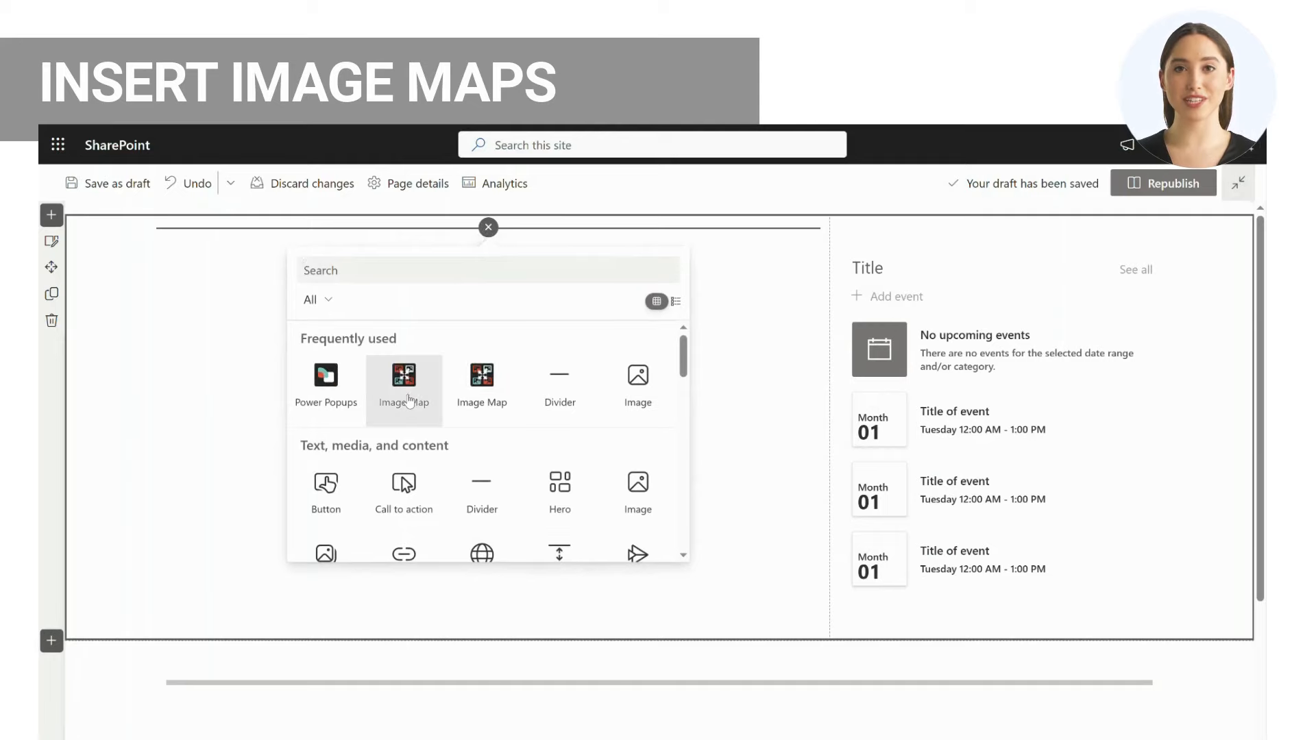
pyautogui.click(404, 375)
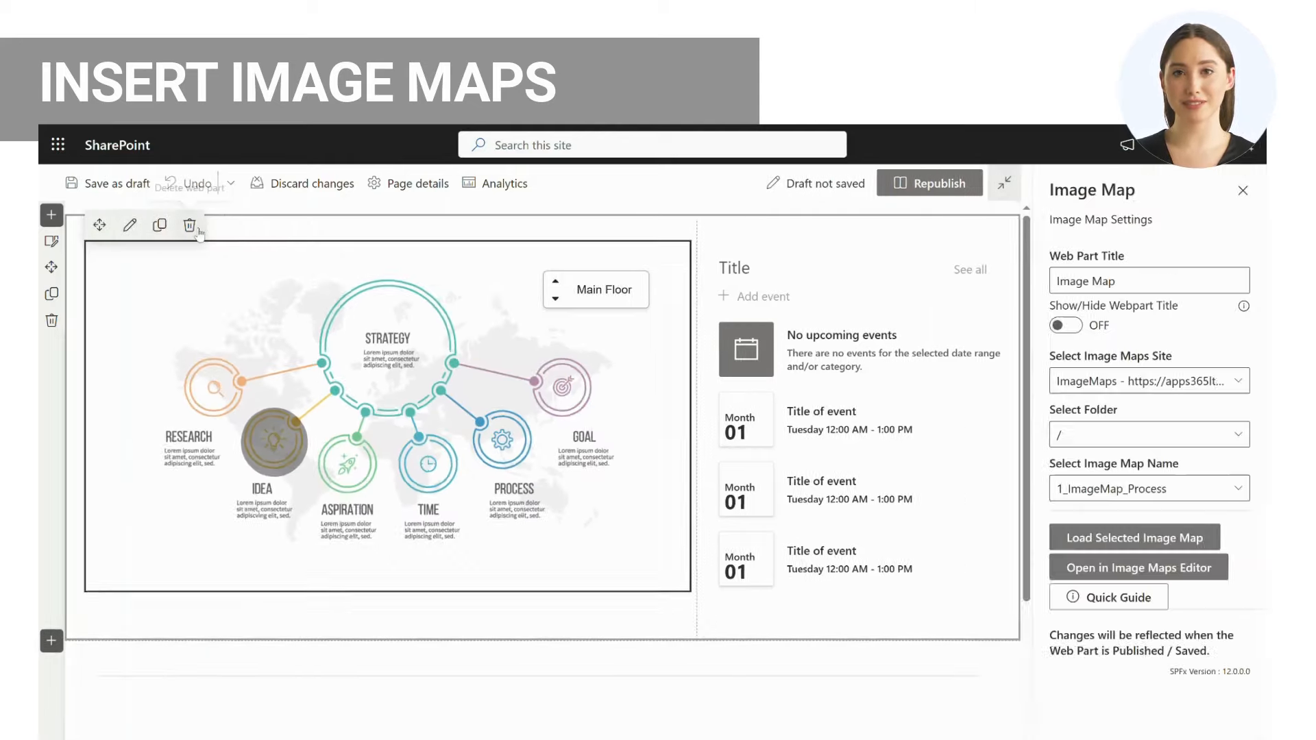
pyautogui.click(117, 183)
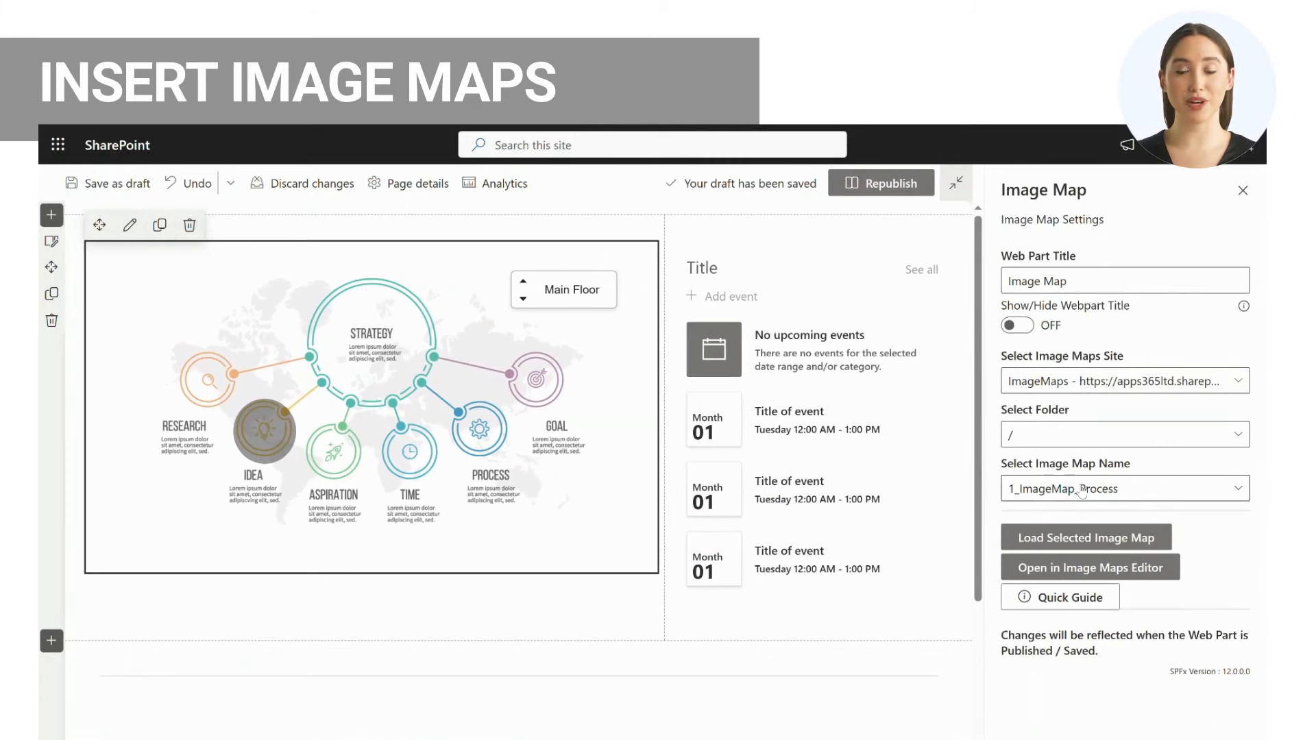
pyautogui.click(1123, 489)
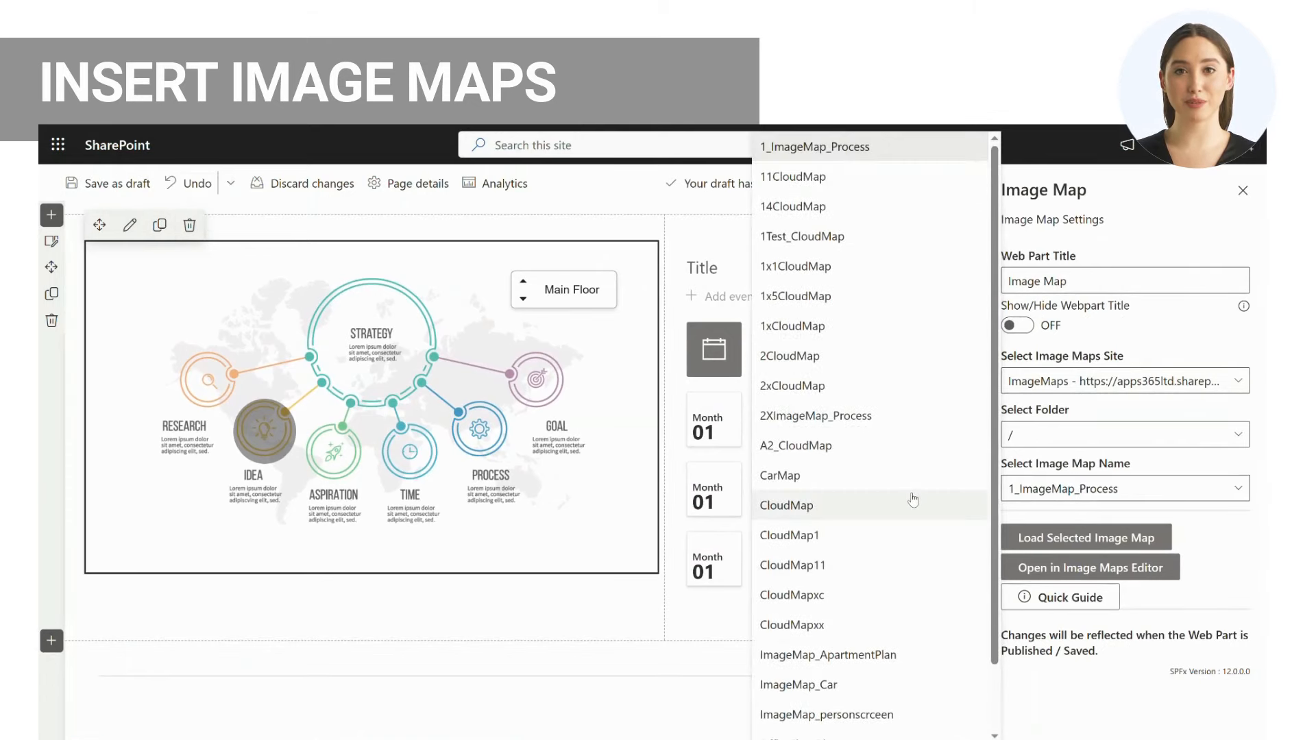
pyautogui.click(786, 505)
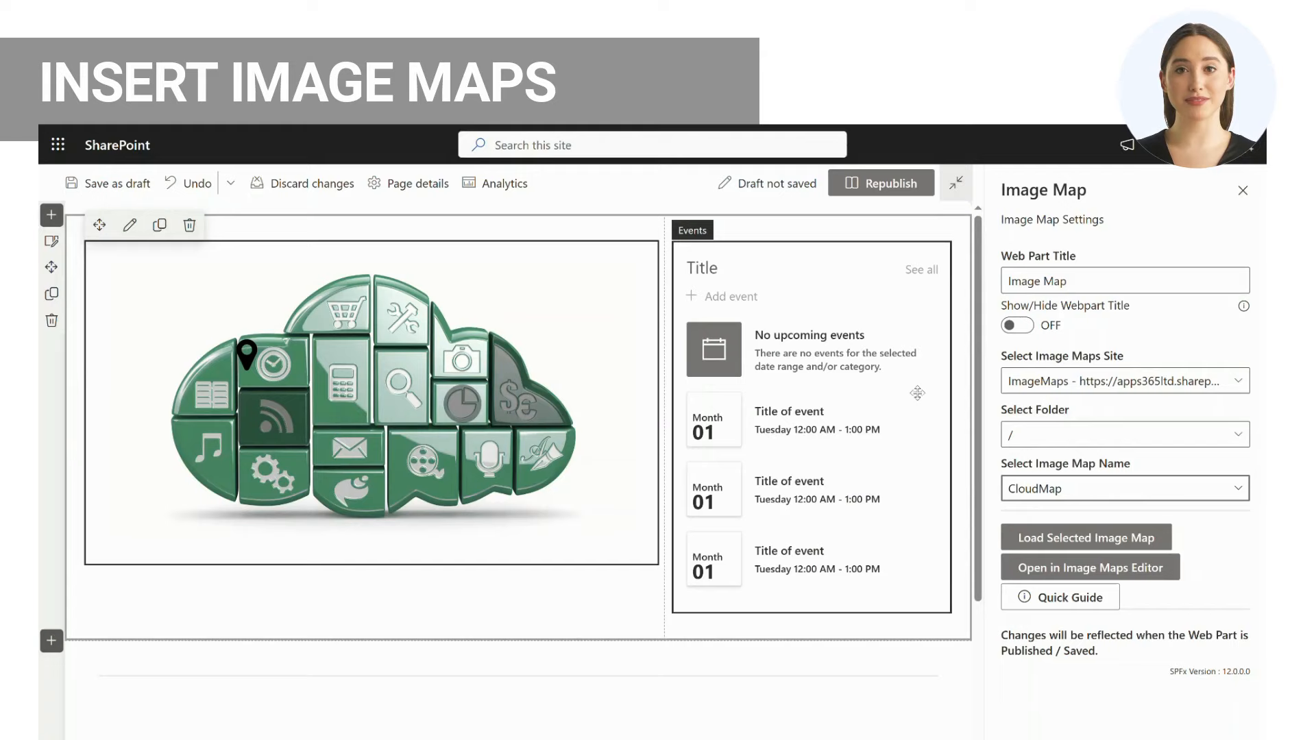
pyautogui.moveTo(882, 183)
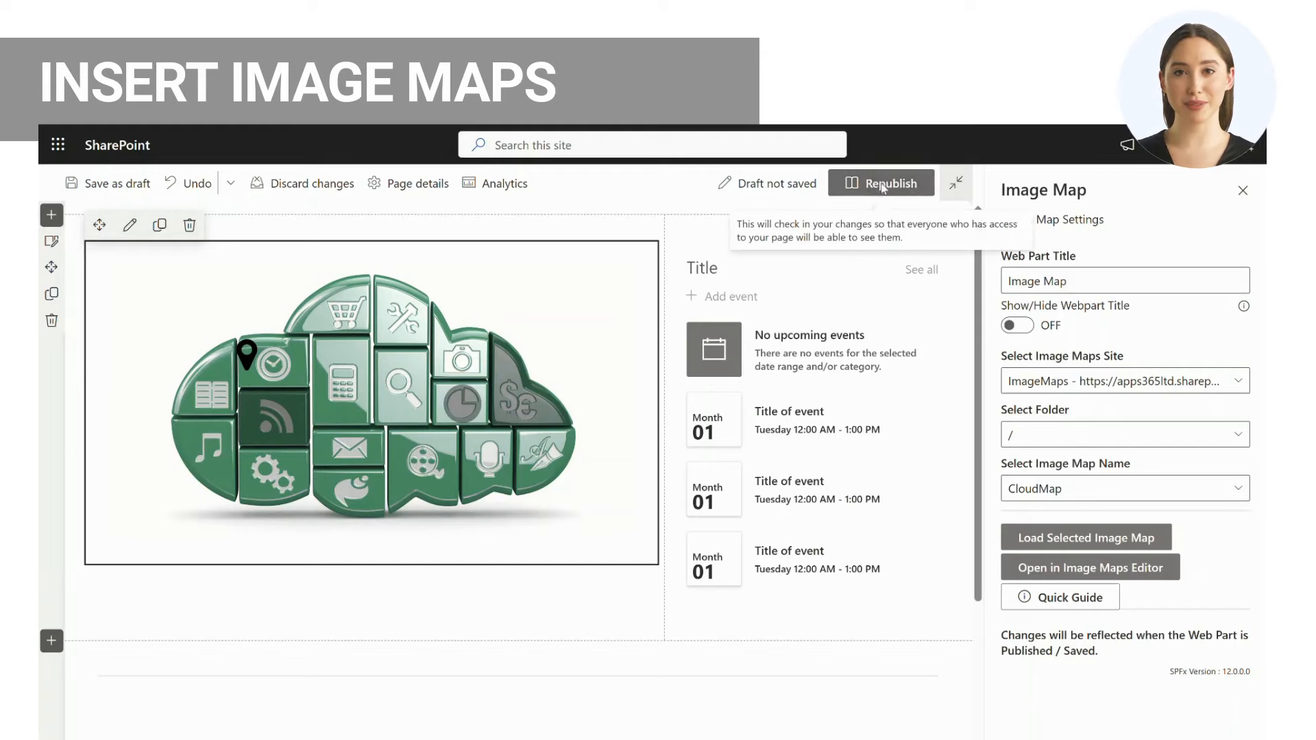
pyautogui.click(881, 183)
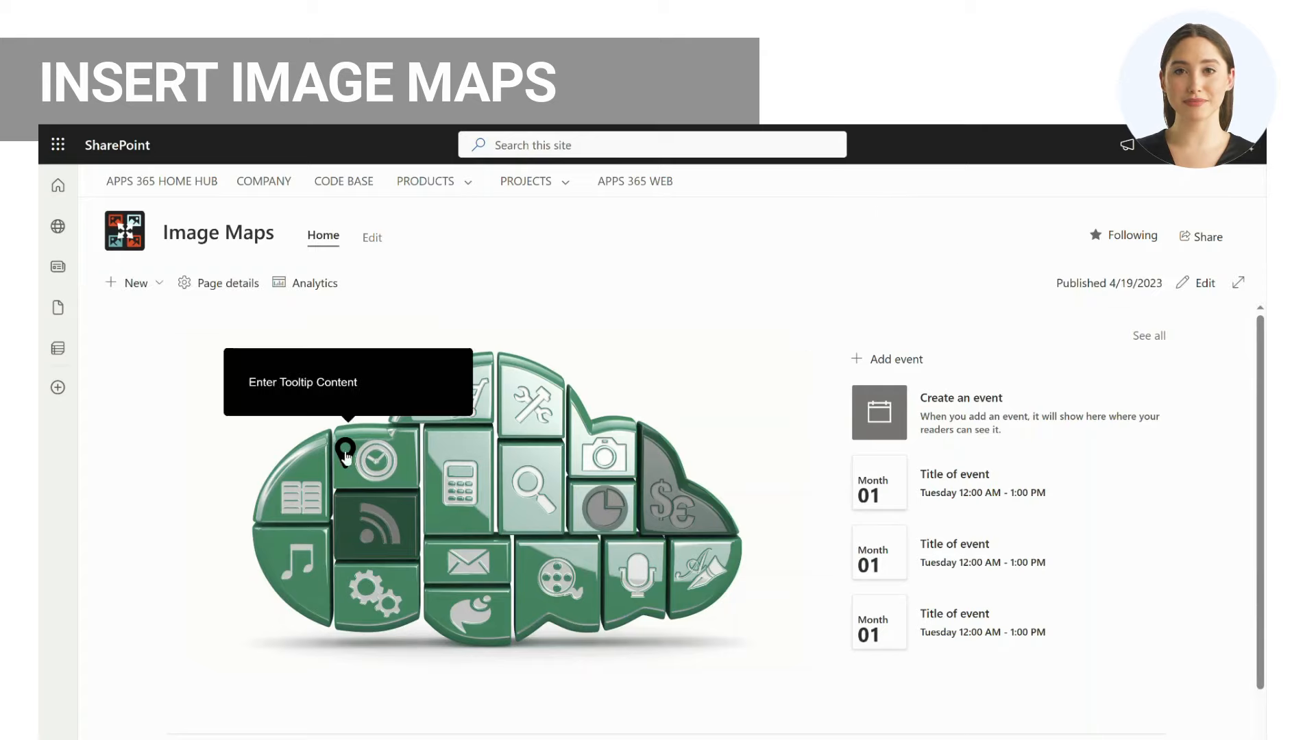
pyautogui.moveTo(606, 509)
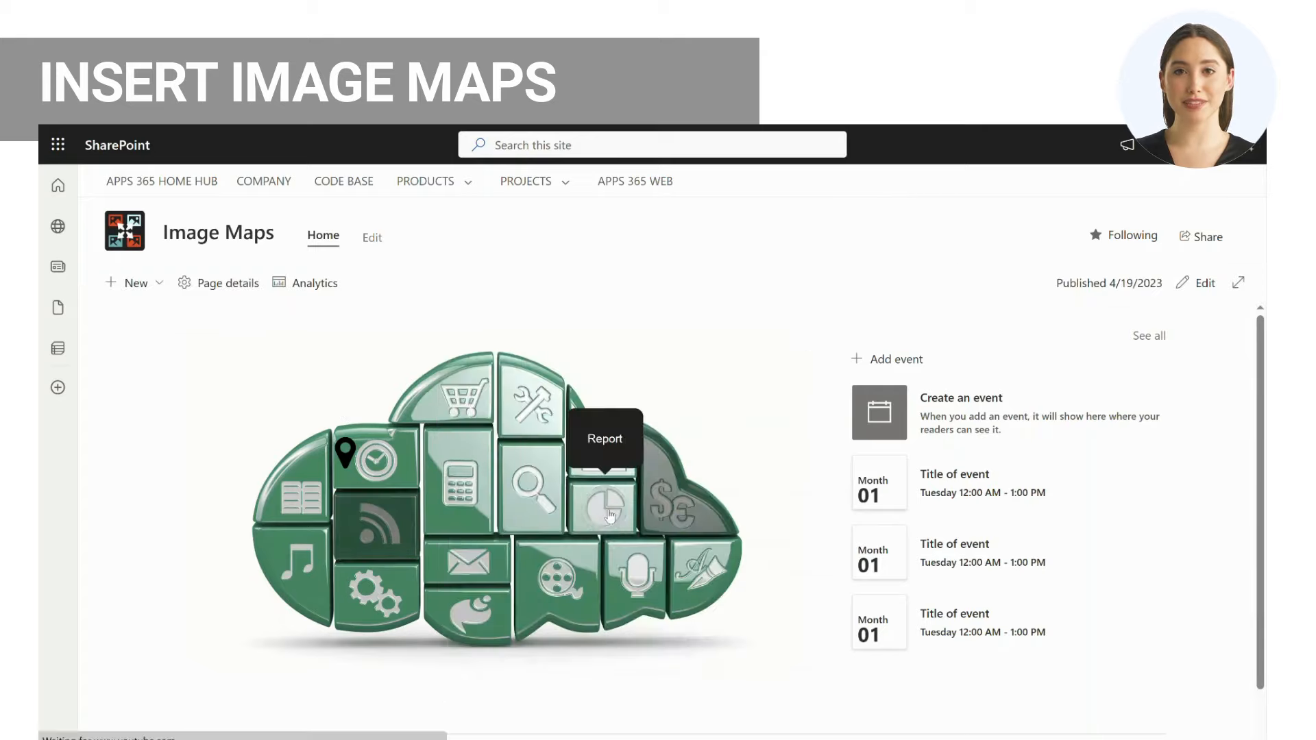
# Test the Report popup on the published page, then reopen CloudMap in Image Maps Editor.
pyautogui.click(603, 504)
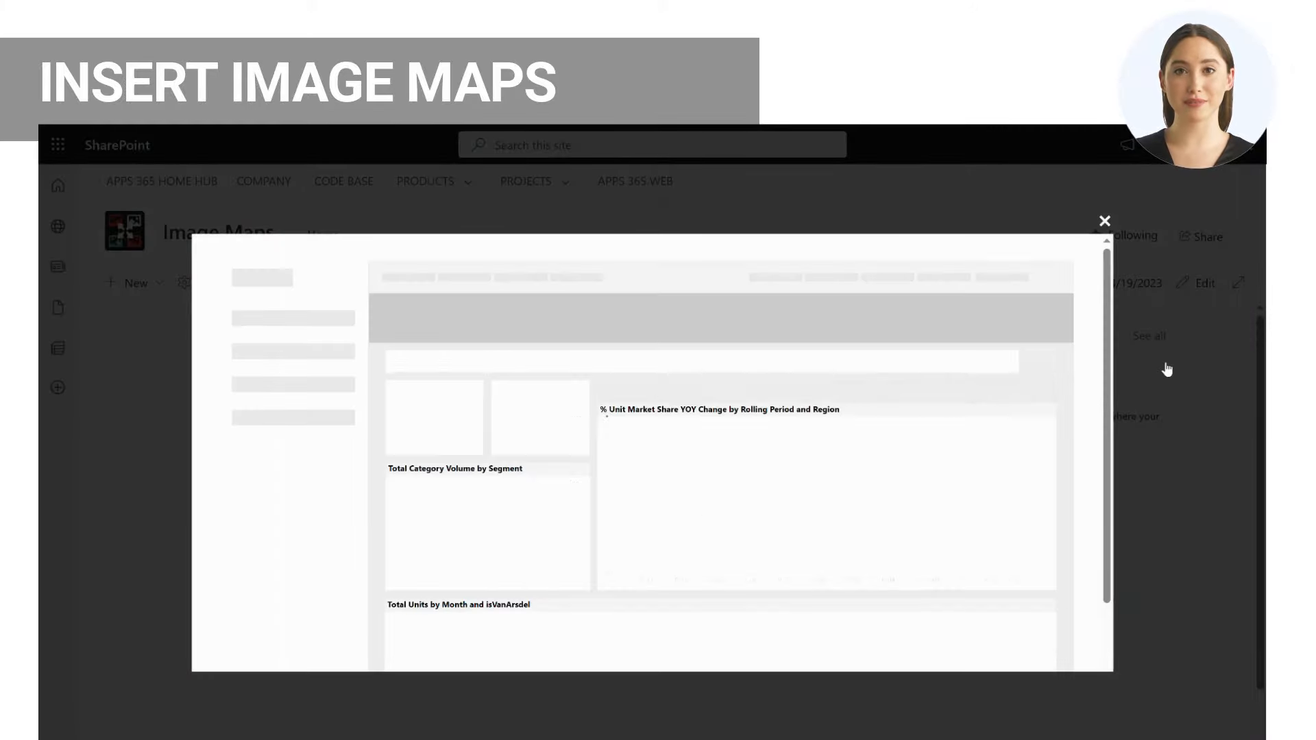
pyautogui.click(1105, 221)
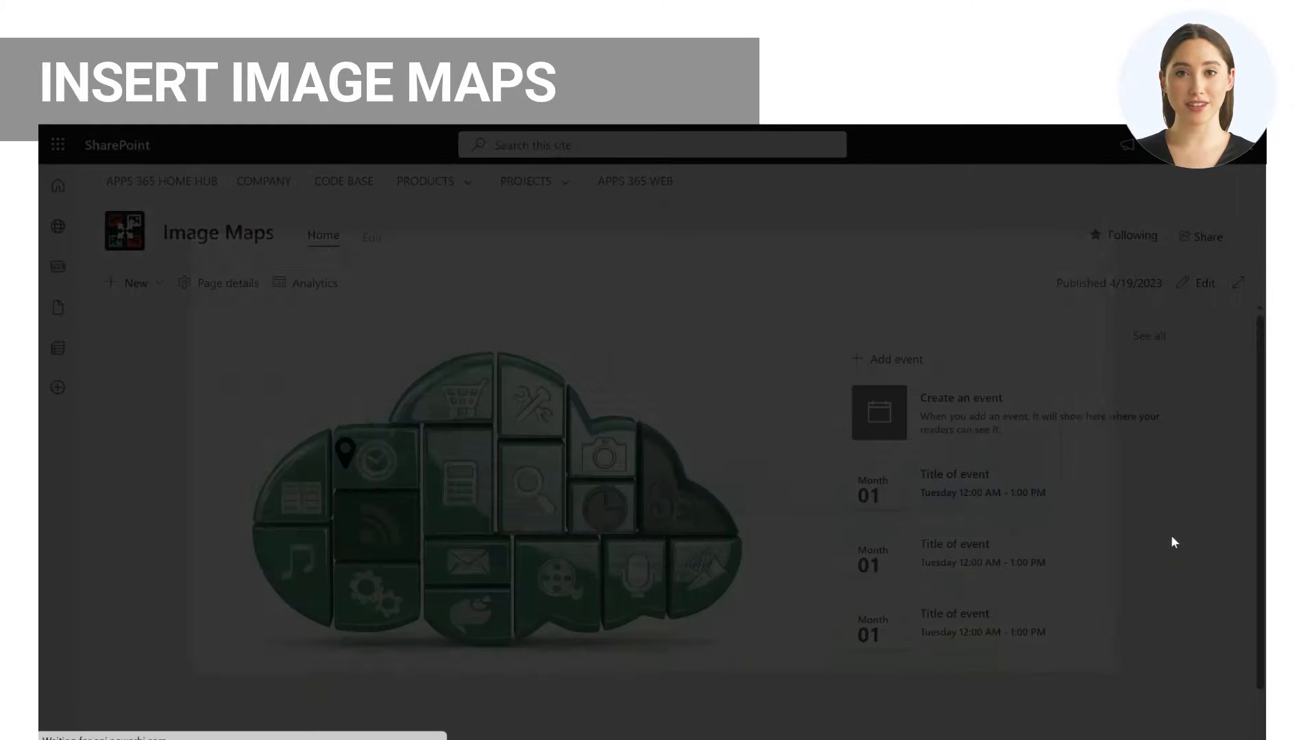
pyautogui.click(1203, 283)
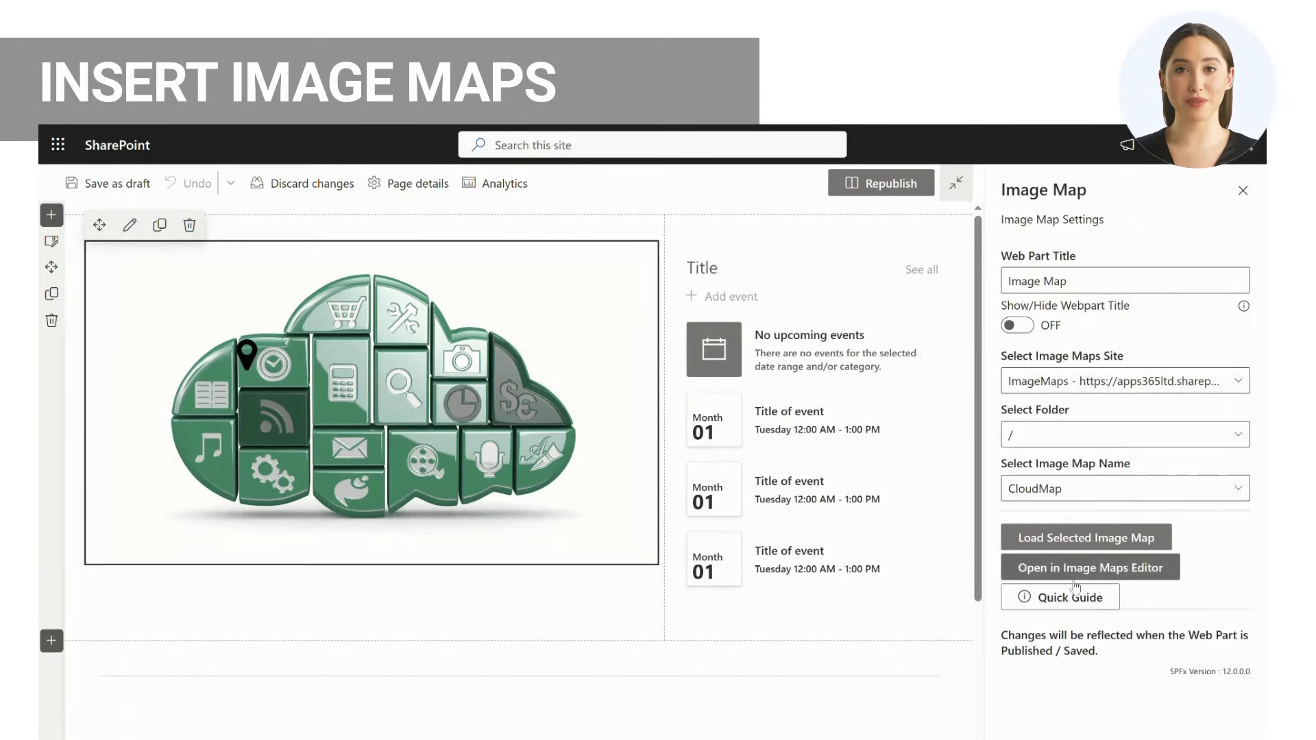
pyautogui.click(1089, 567)
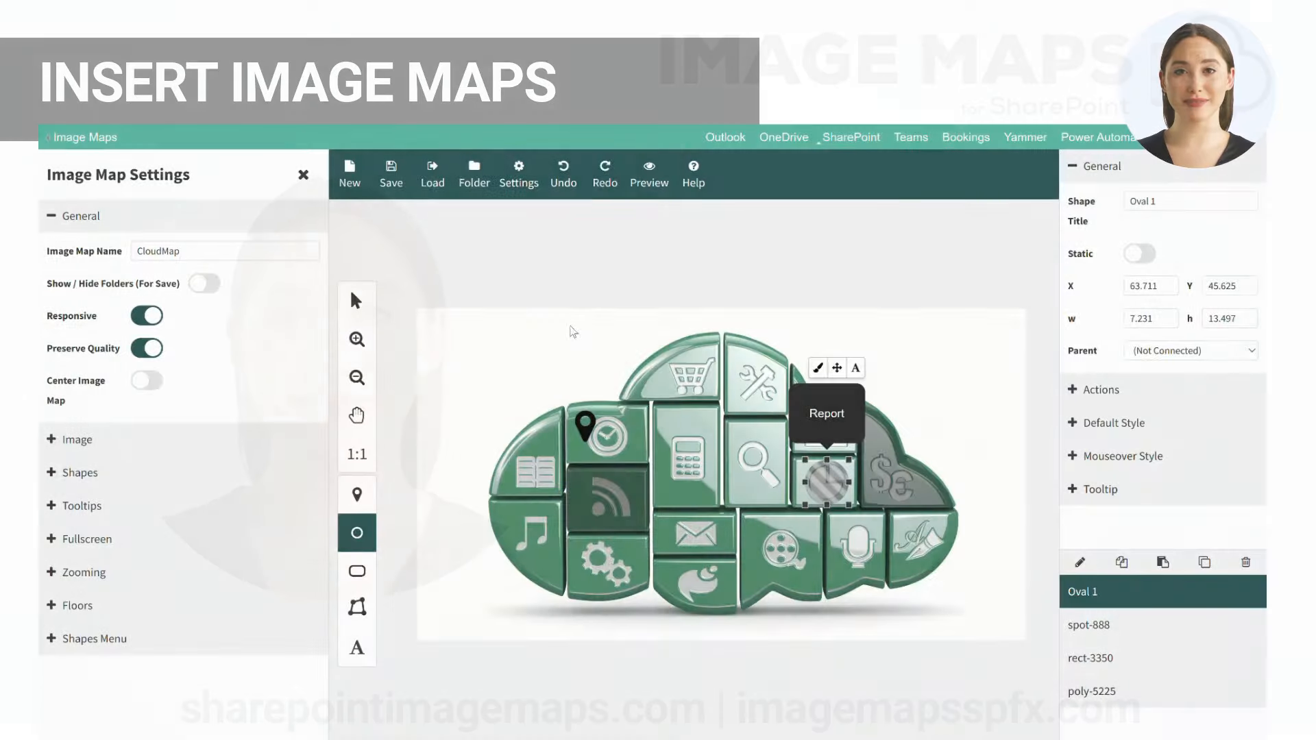